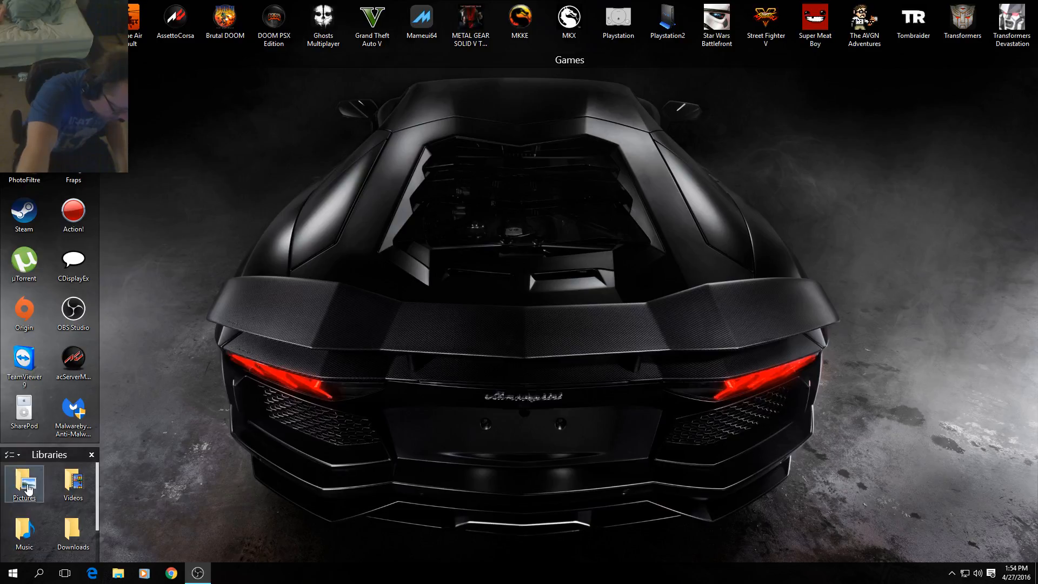
- Open Fraps > Screenshots > AC3menu on Local Disk (C:) and select the native-resolution shot
double_click(24, 481)
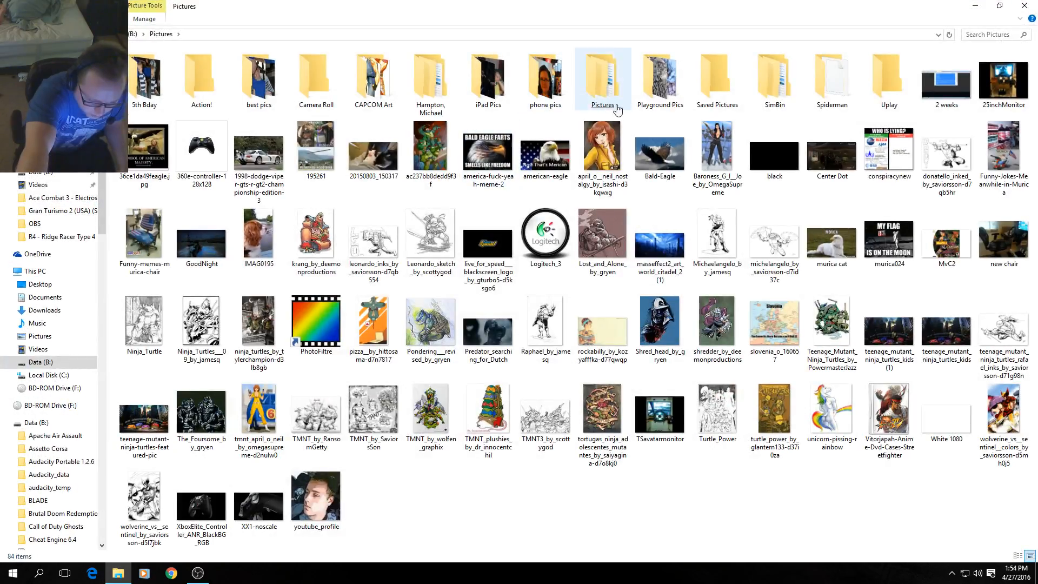
left_click(48, 375)
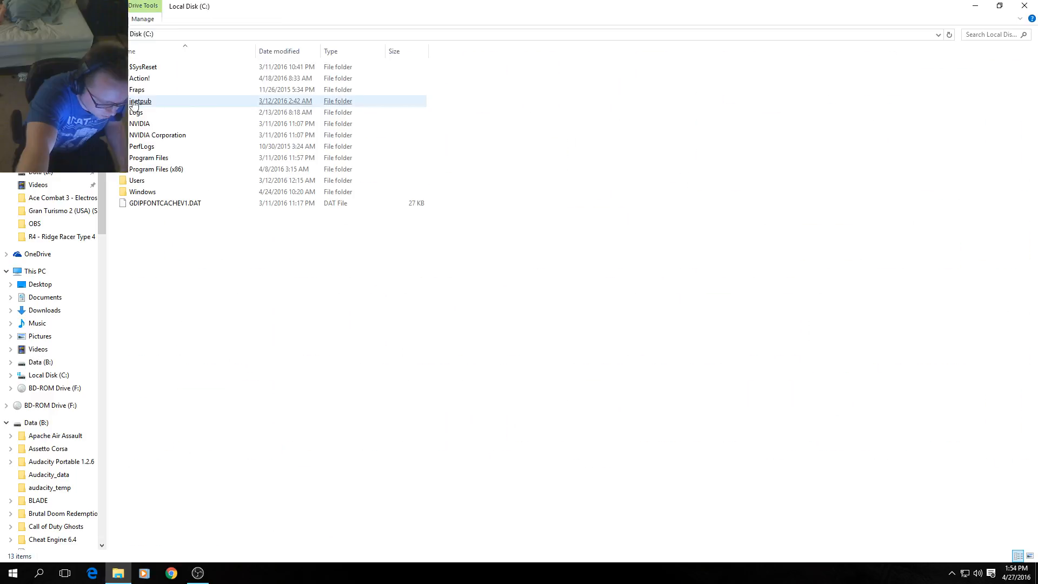
double_click(137, 89)
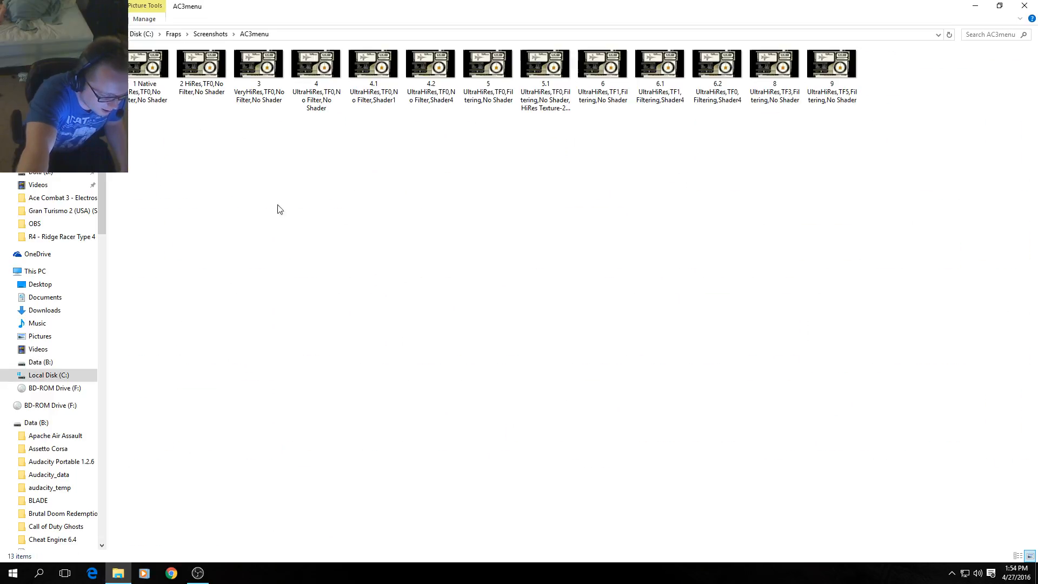
left_click(147, 65)
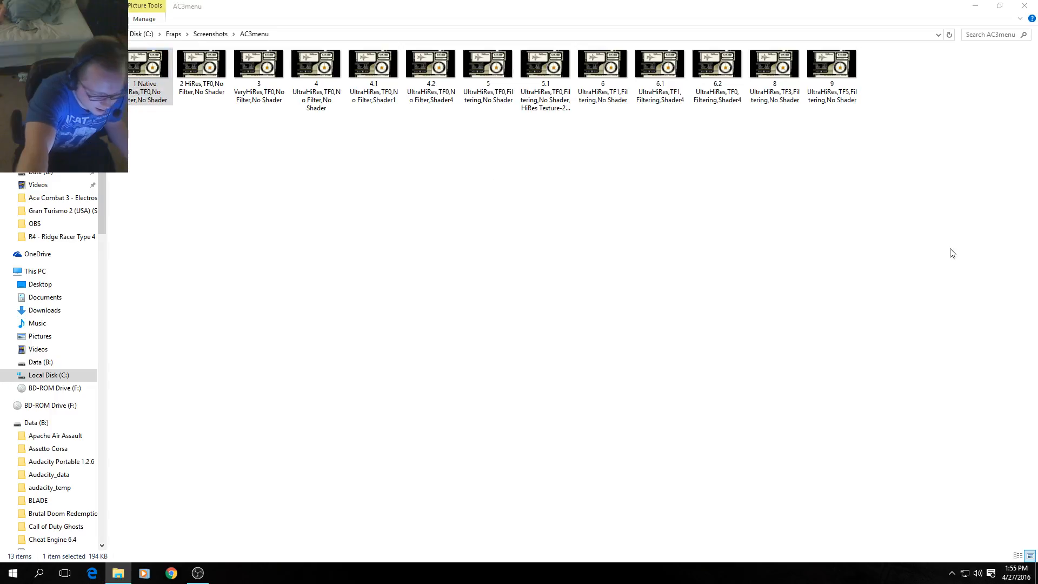
- Open the '1 Native' F/A-18U HornetADV screenshot in Windows Photo Viewer
double_click(147, 65)
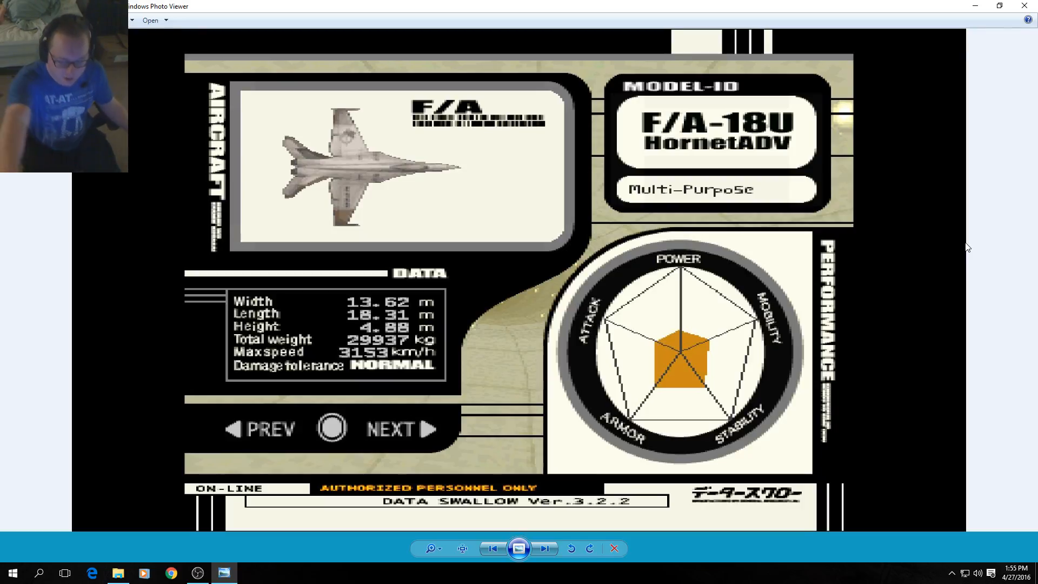
mouse_move(649, 336)
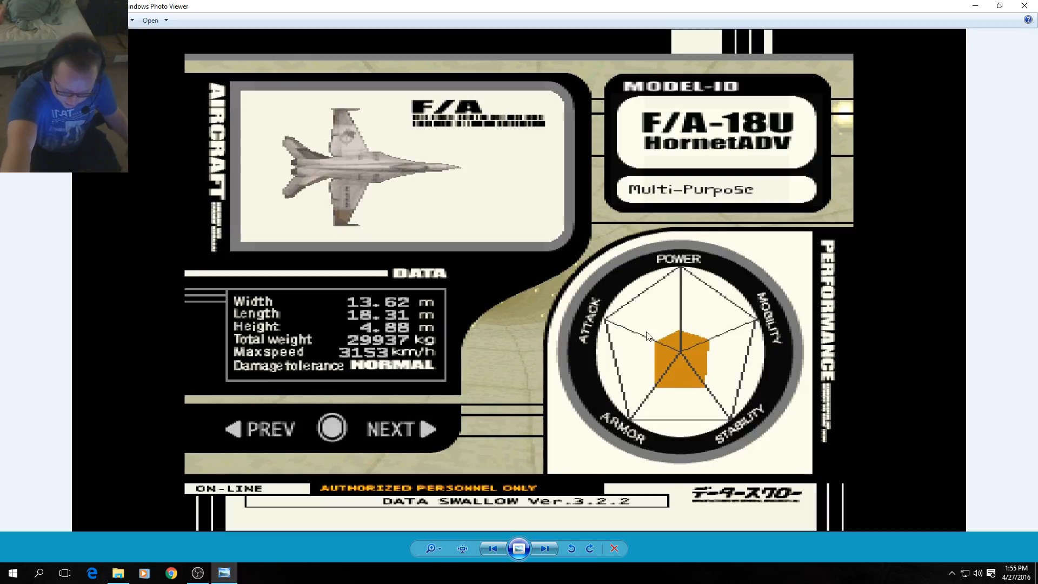
mouse_move(708, 376)
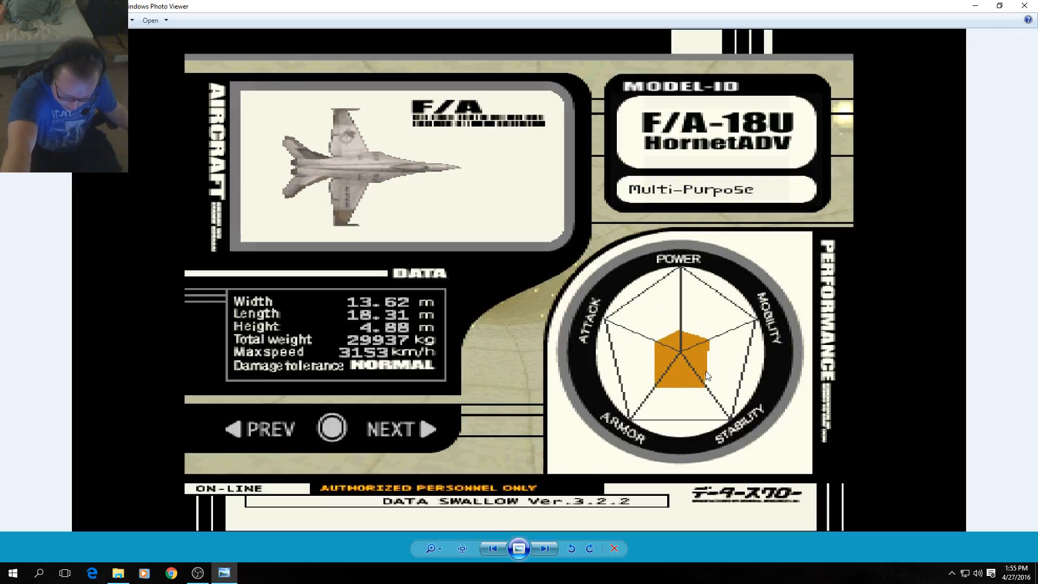
mouse_move(649, 346)
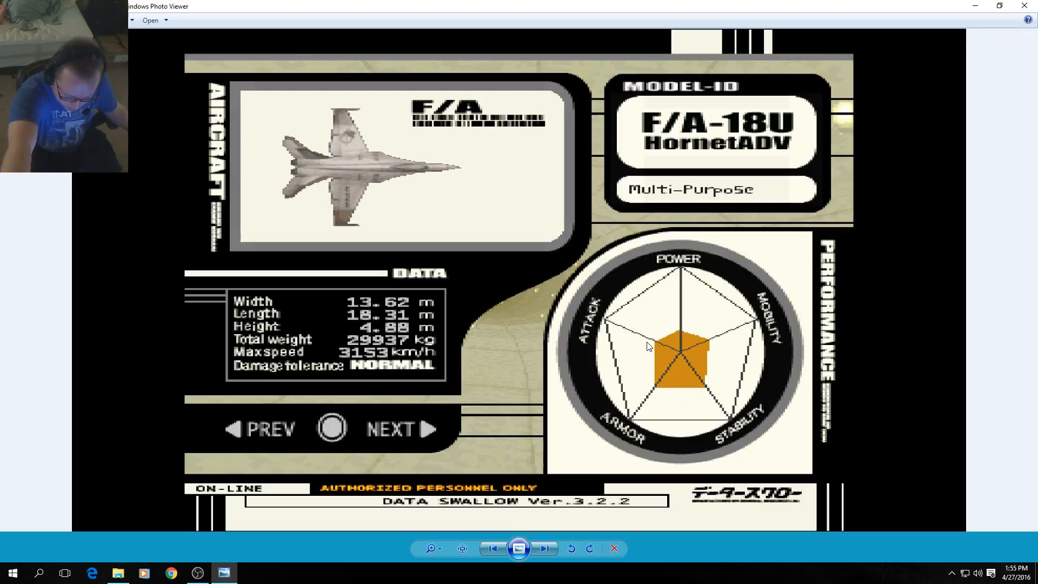
mouse_move(586, 355)
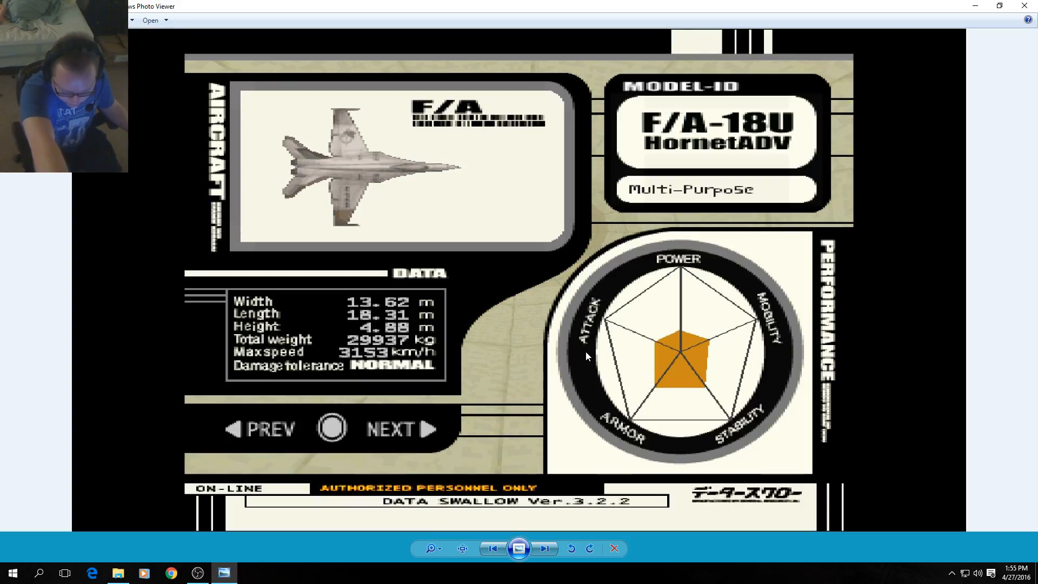
mouse_move(726, 376)
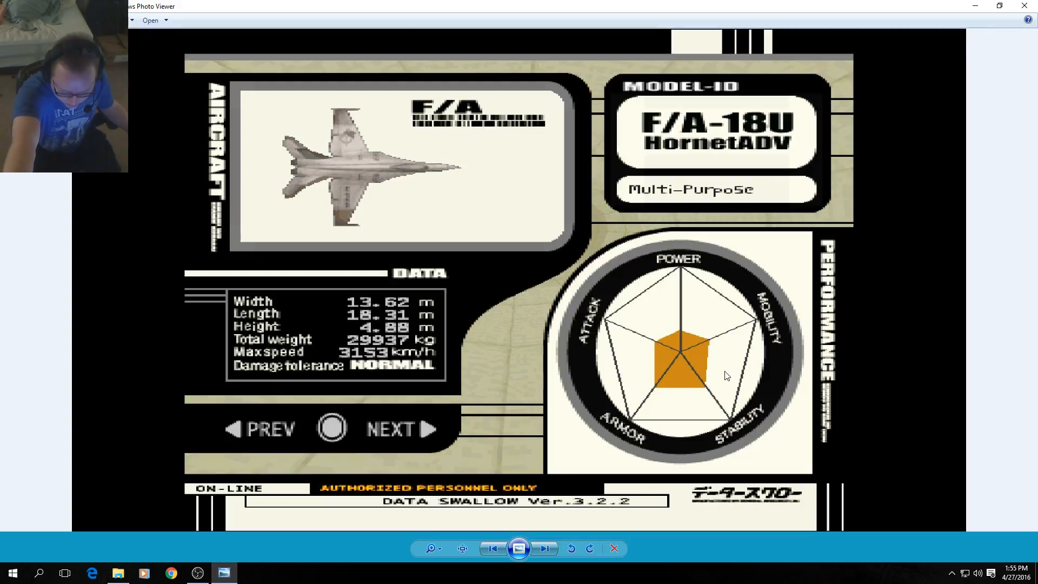
mouse_move(710, 372)
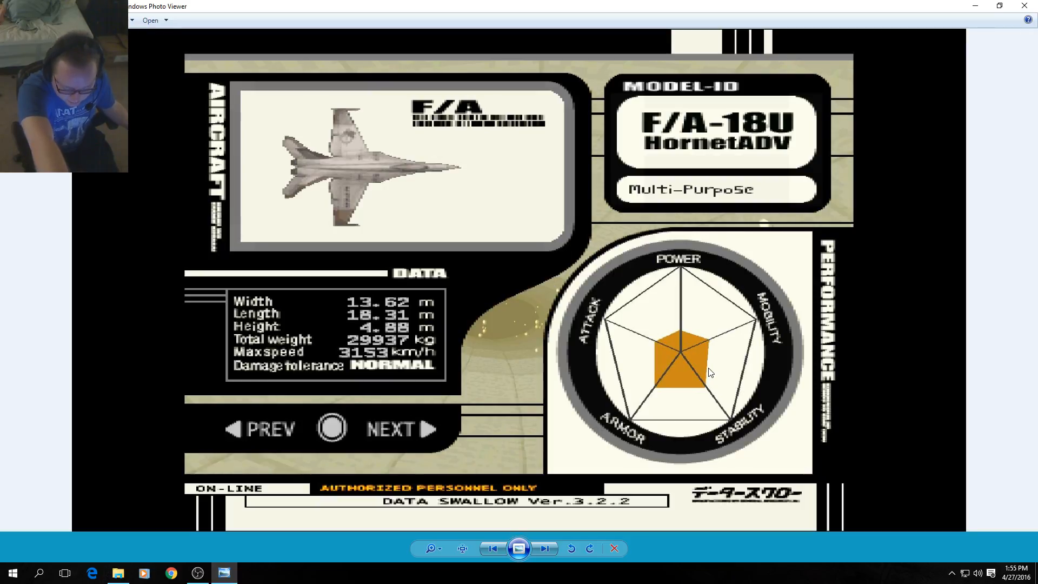
mouse_move(696, 368)
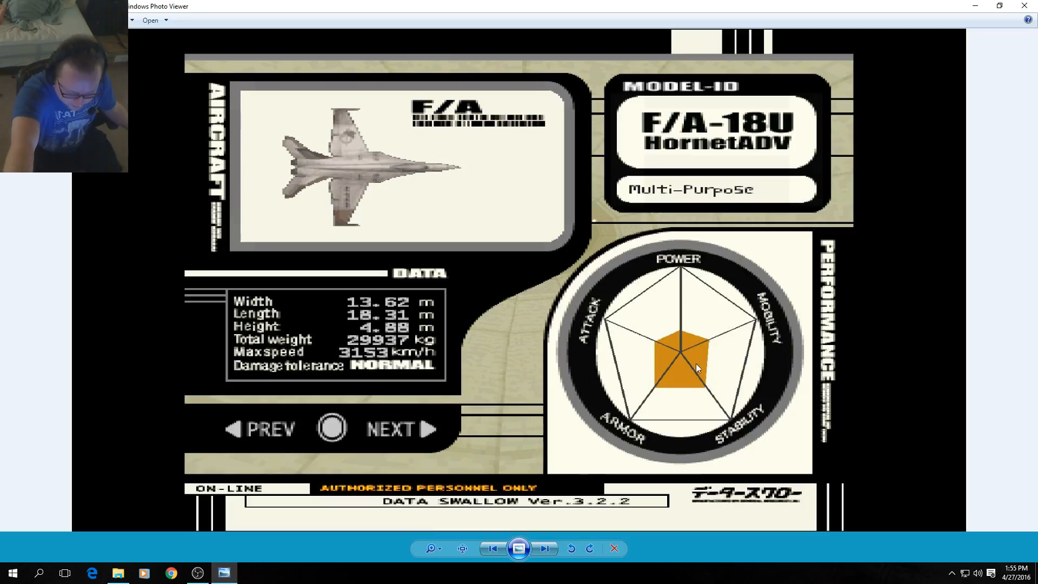
mouse_move(539, 354)
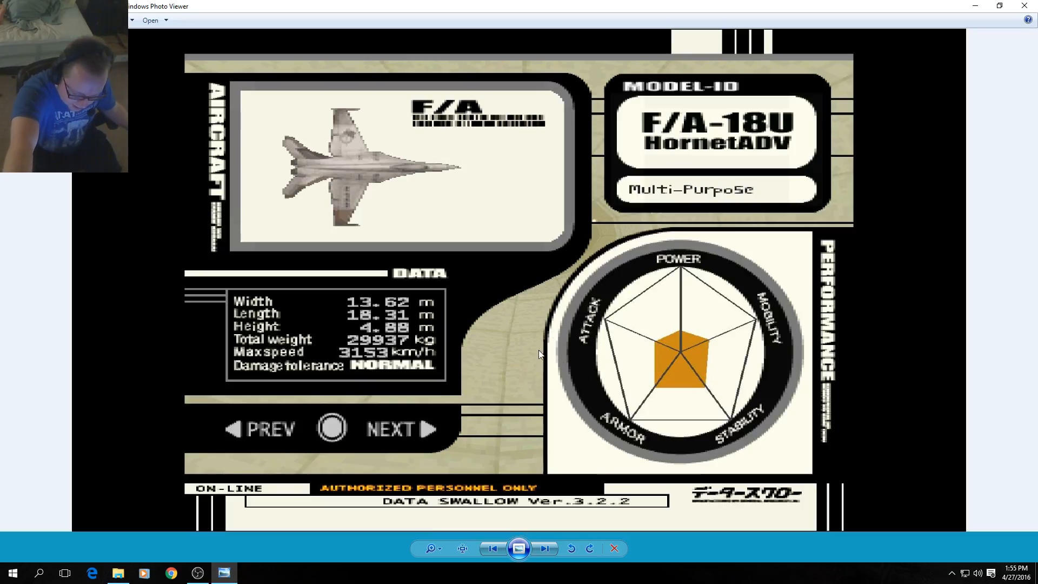
mouse_move(334, 145)
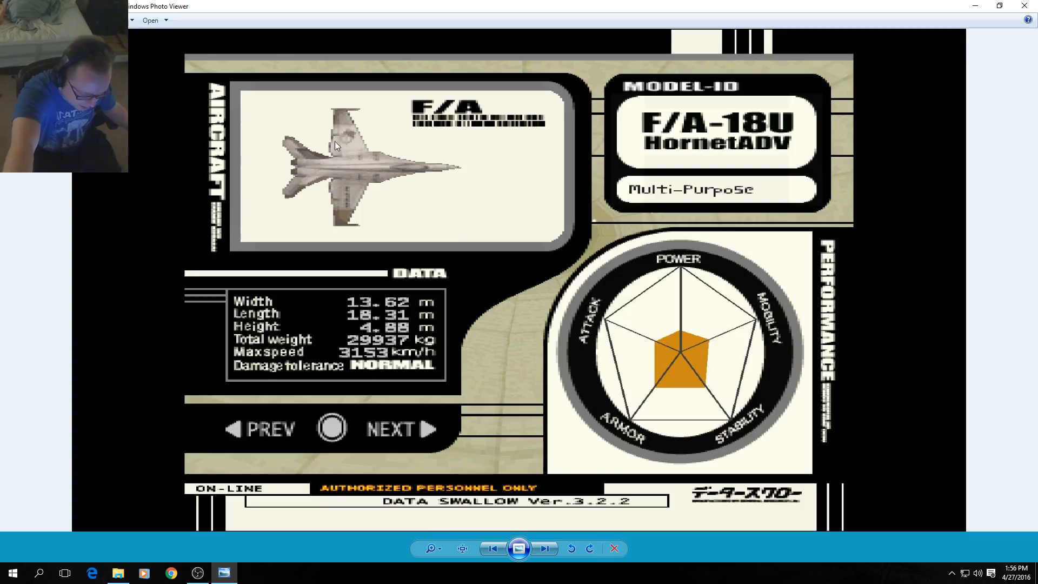
mouse_move(677, 114)
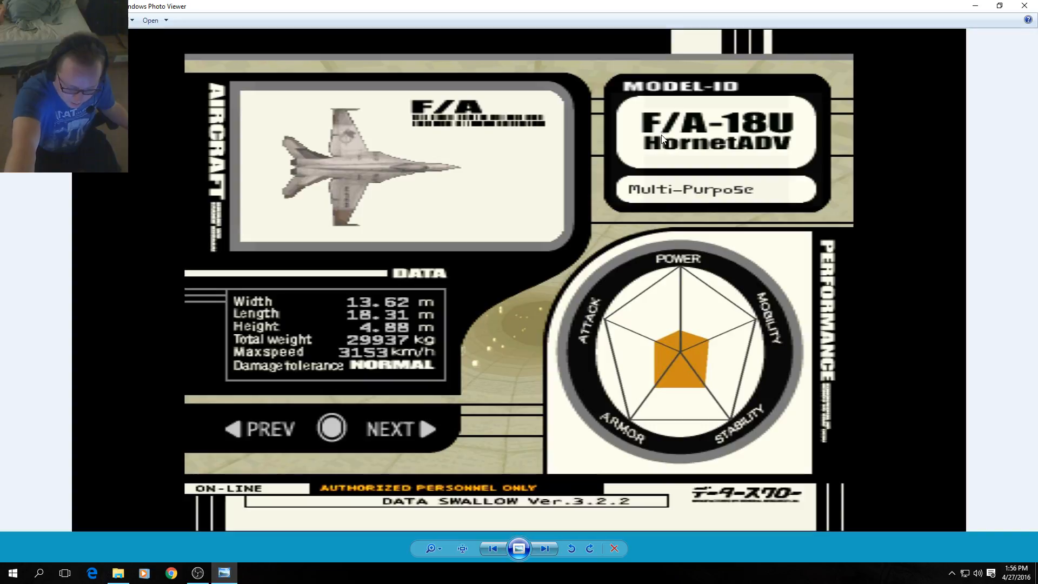
mouse_move(625, 151)
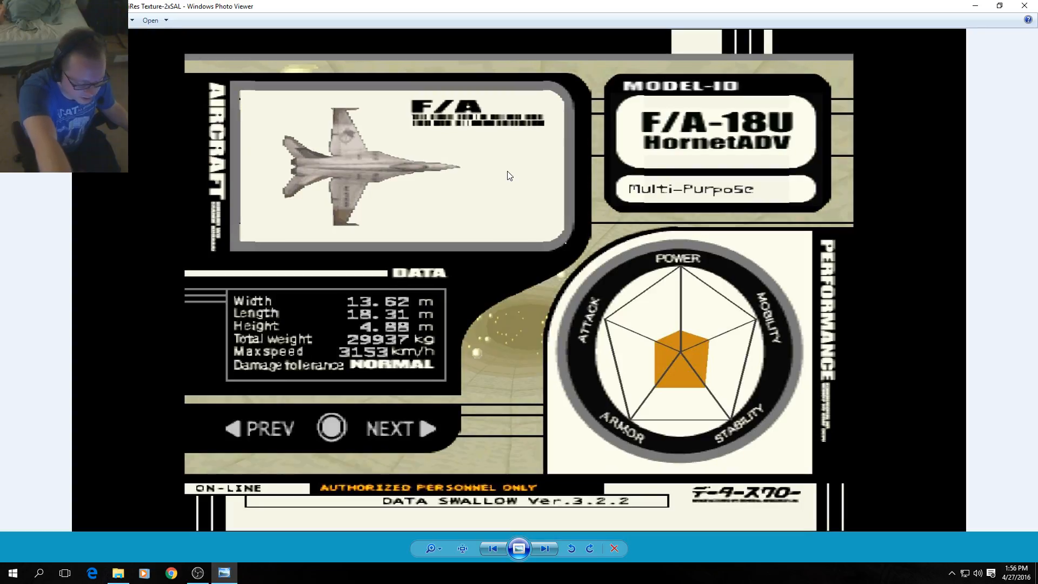
mouse_move(553, 340)
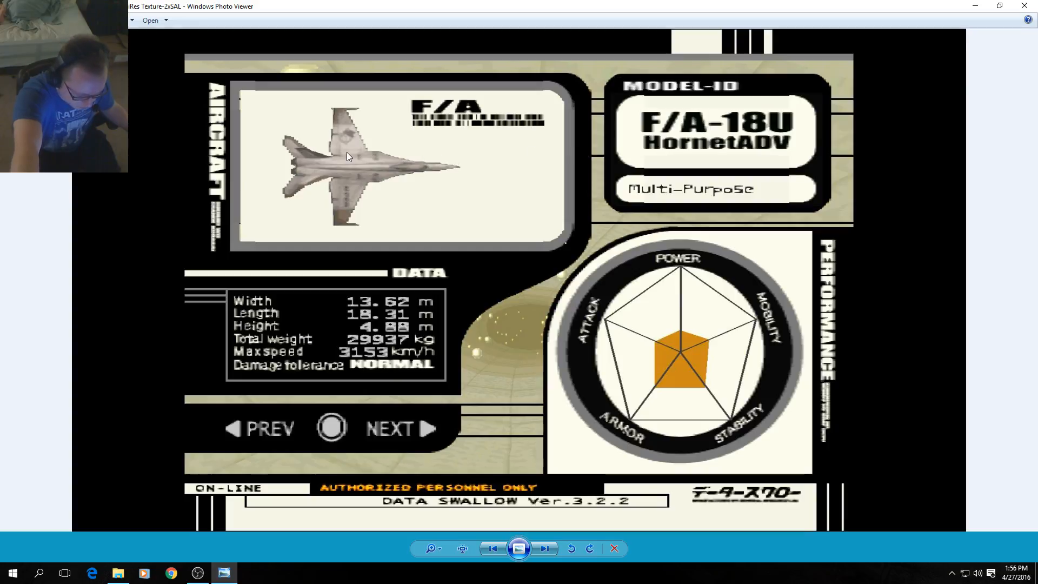
mouse_move(274, 144)
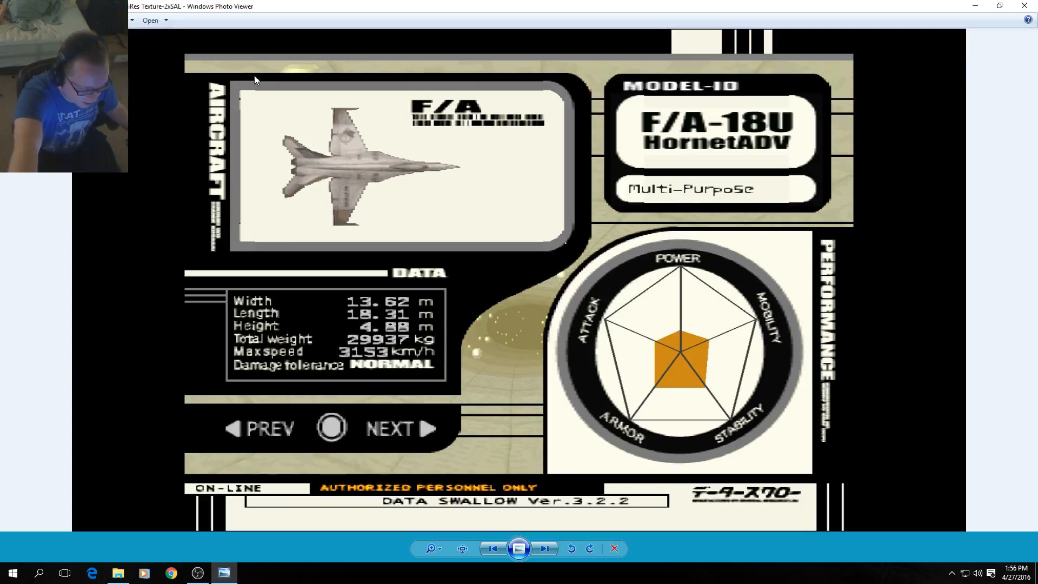
mouse_move(235, 127)
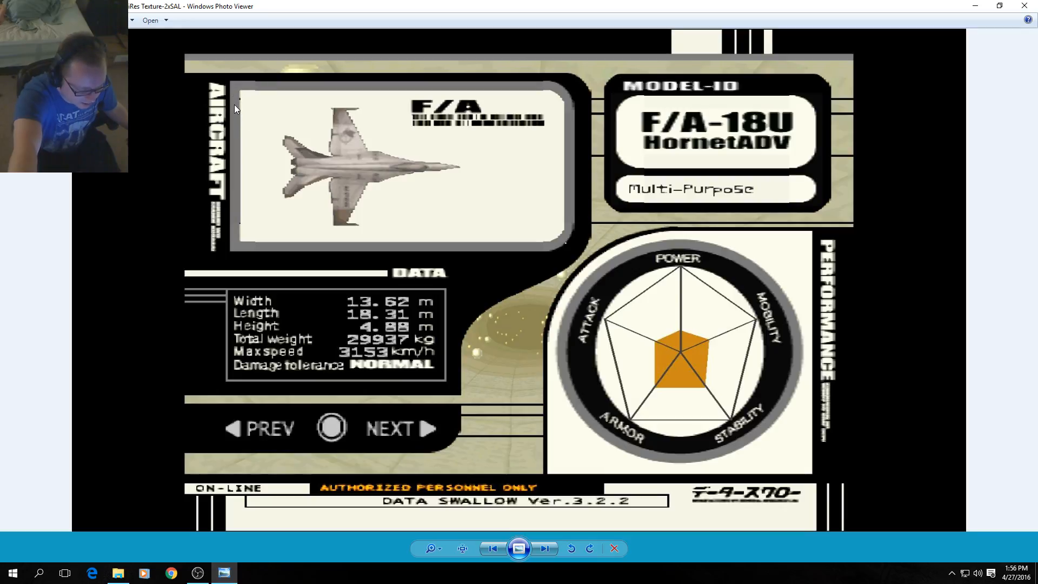
mouse_move(257, 86)
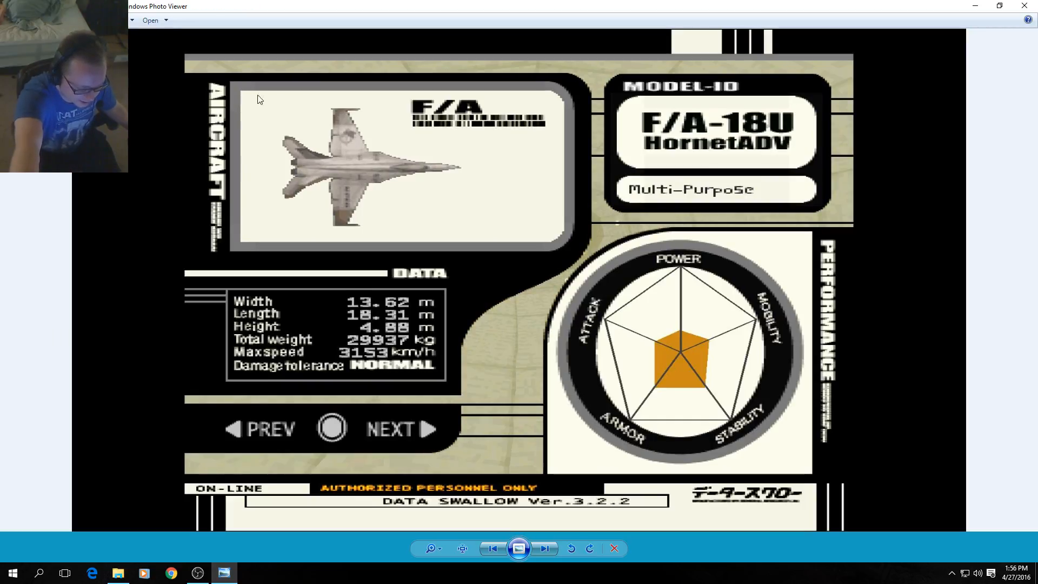
mouse_move(256, 114)
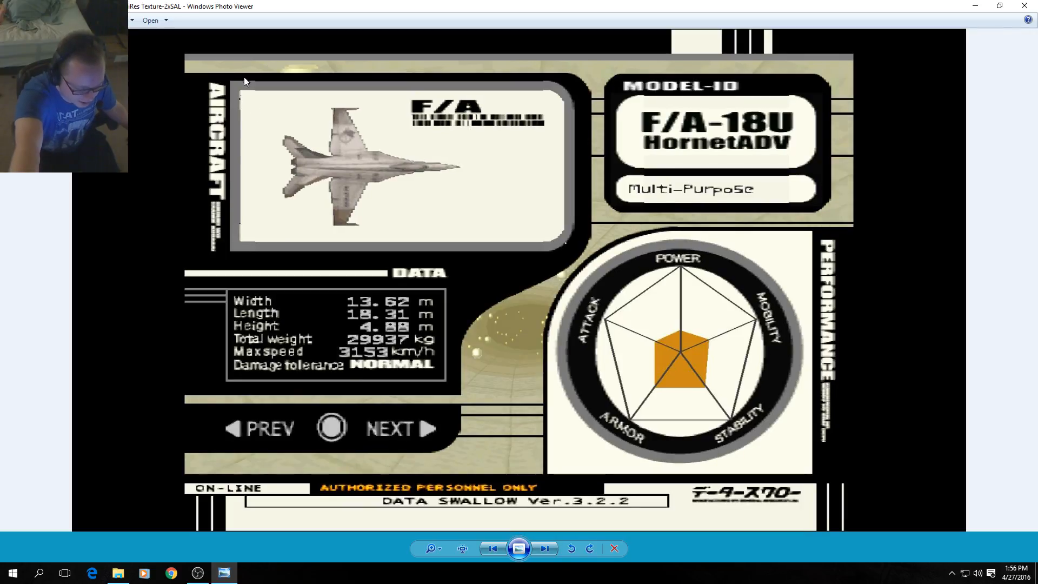
mouse_move(277, 118)
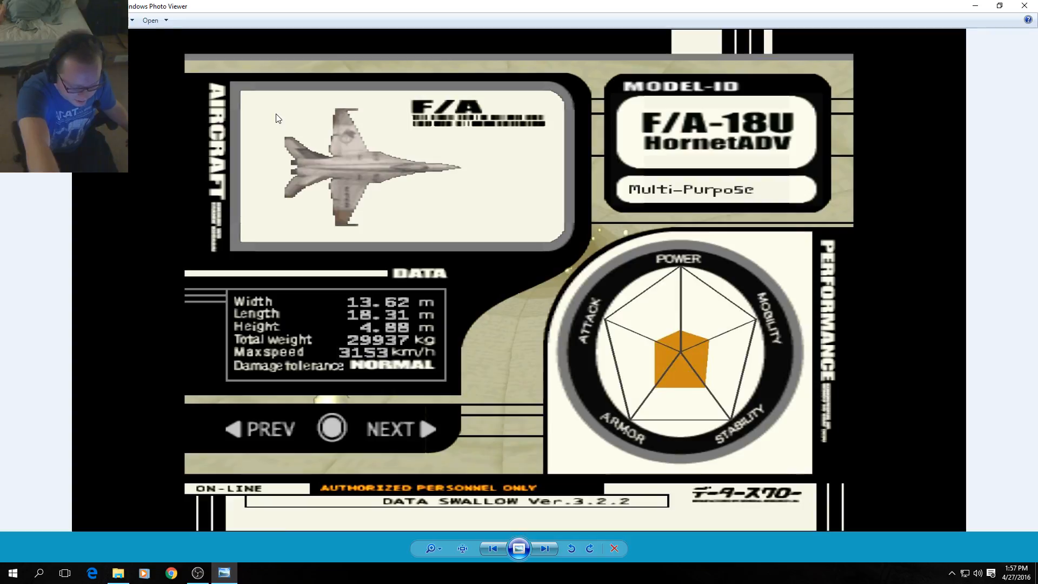
mouse_move(501, 336)
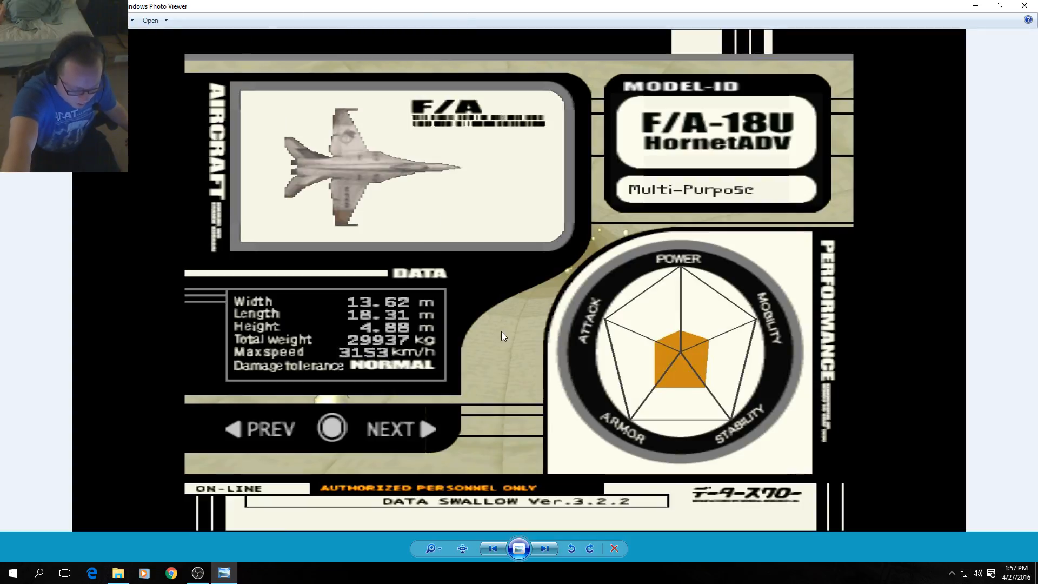
mouse_move(608, 266)
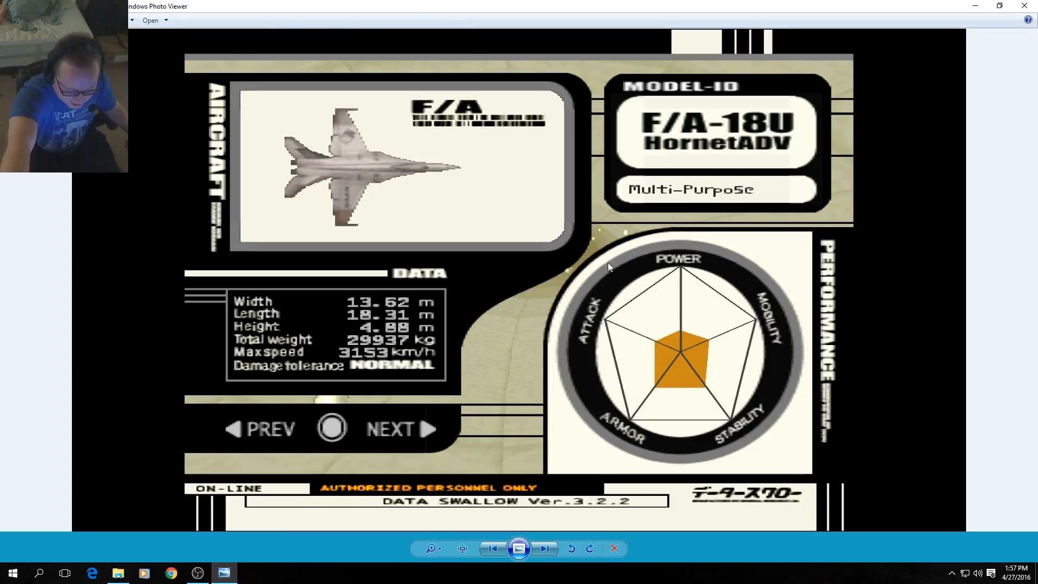
mouse_move(290, 194)
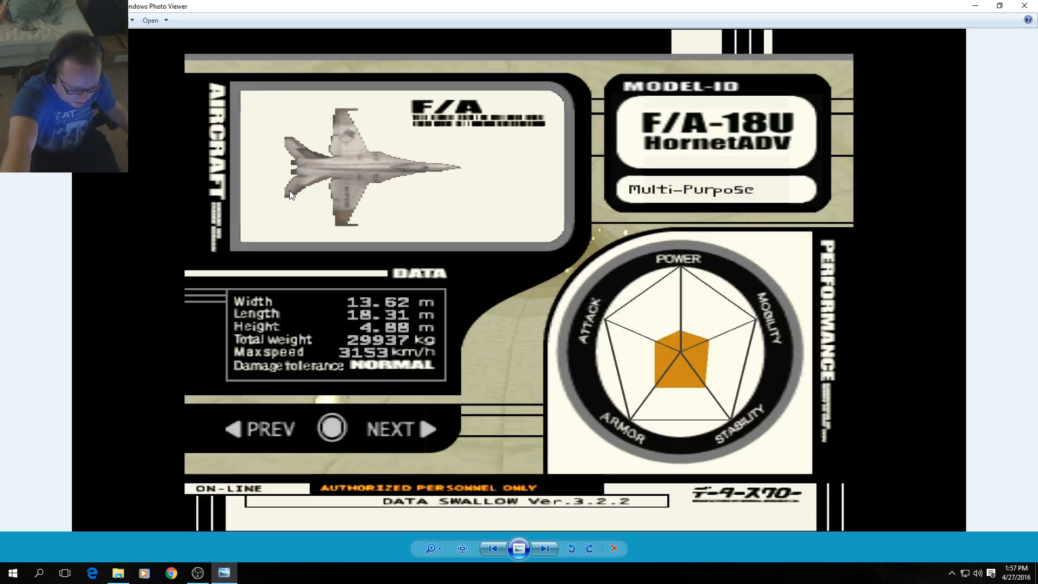
mouse_move(283, 147)
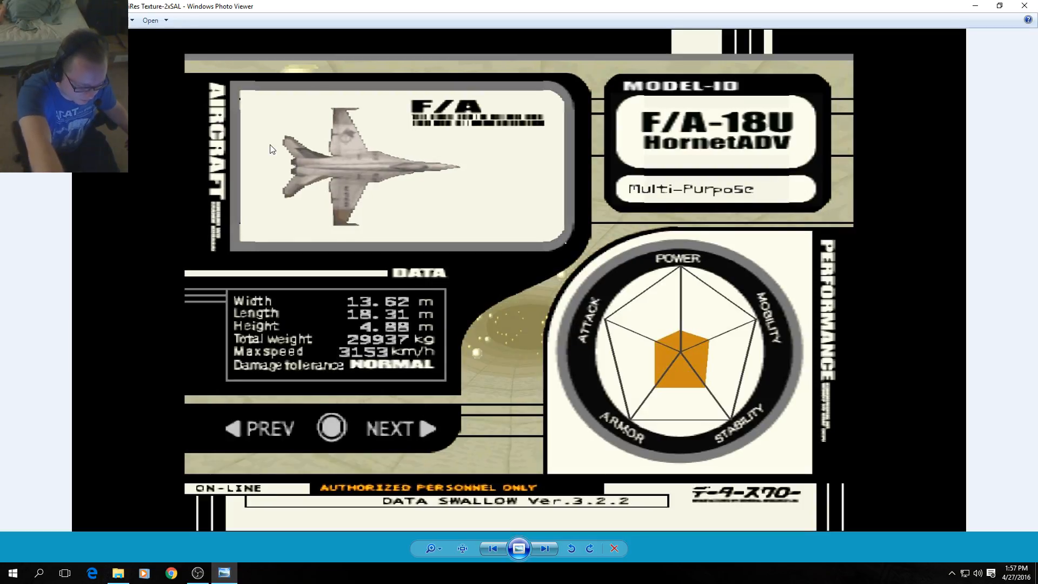
mouse_move(296, 212)
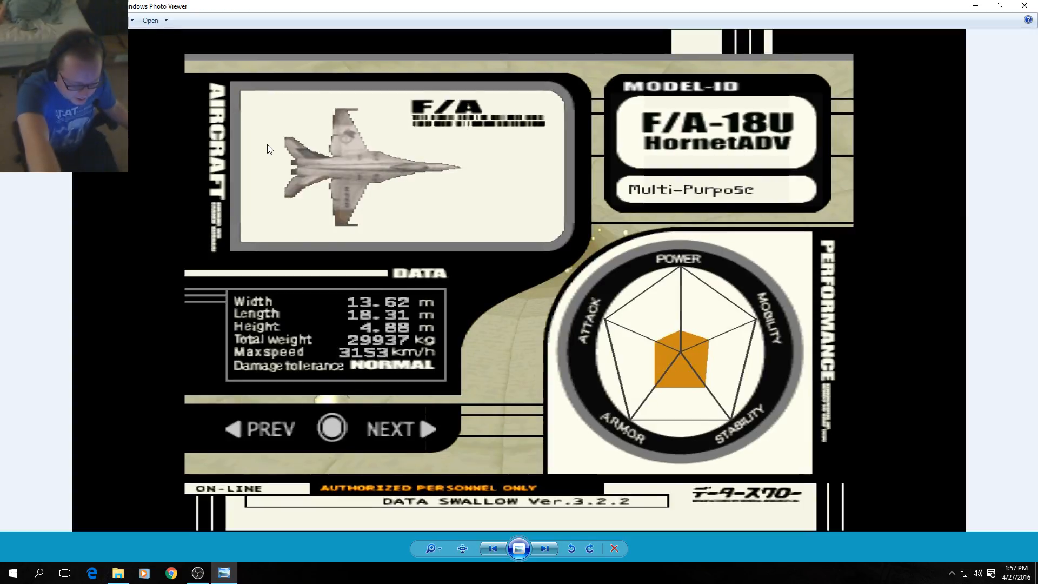
- View another AC3menu comparison shot, then open the 2xSAL in-flight screenshot from Screenshots
left_click(545, 548)
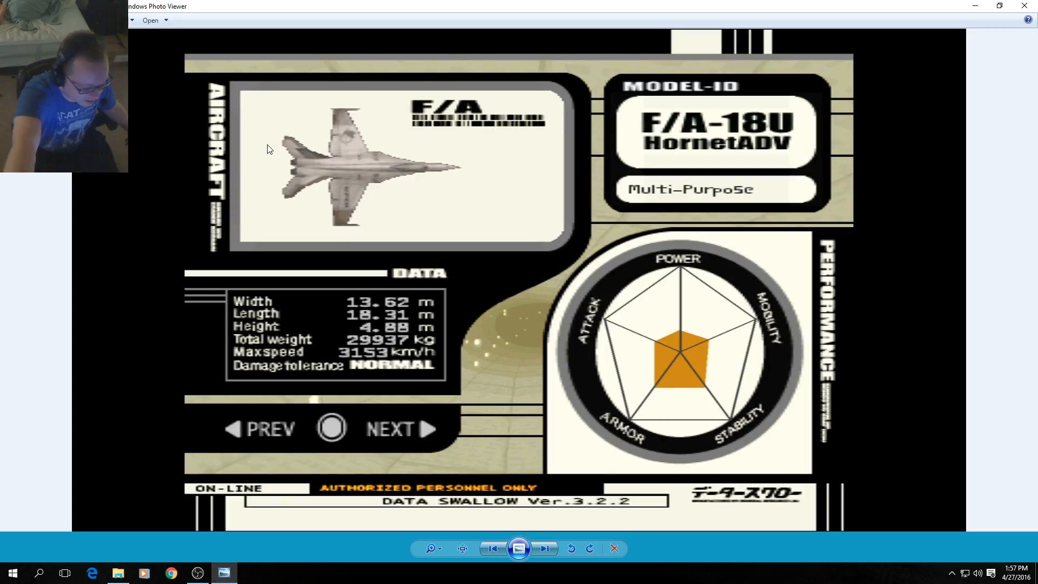
mouse_move(392, 469)
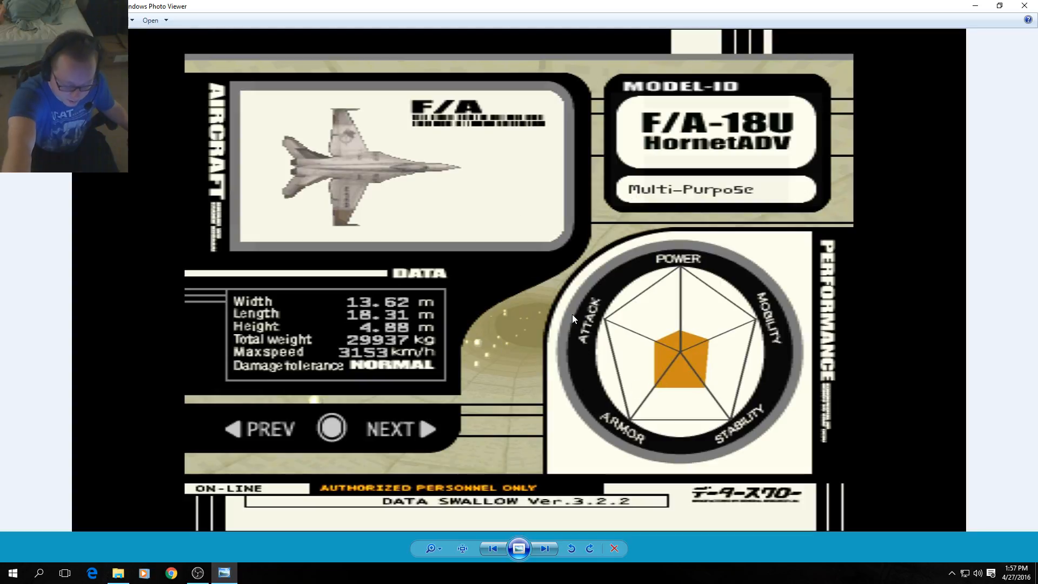
mouse_move(486, 285)
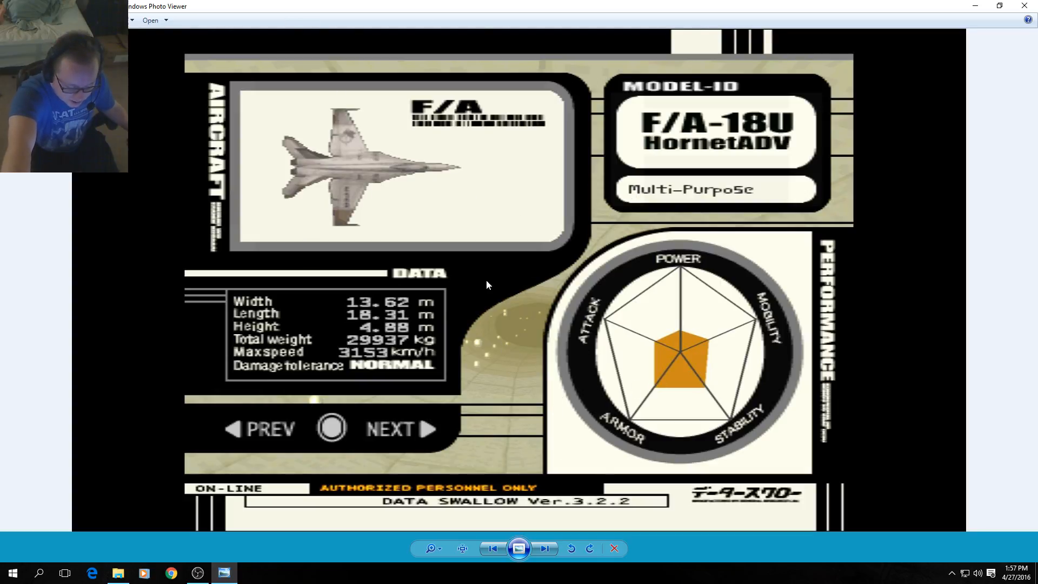
mouse_move(299, 157)
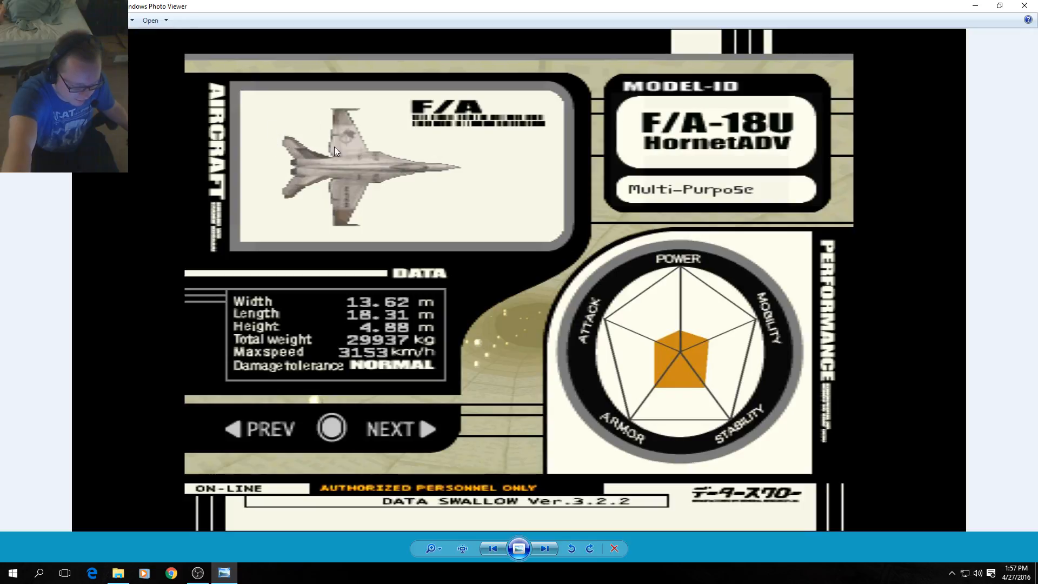
mouse_move(339, 186)
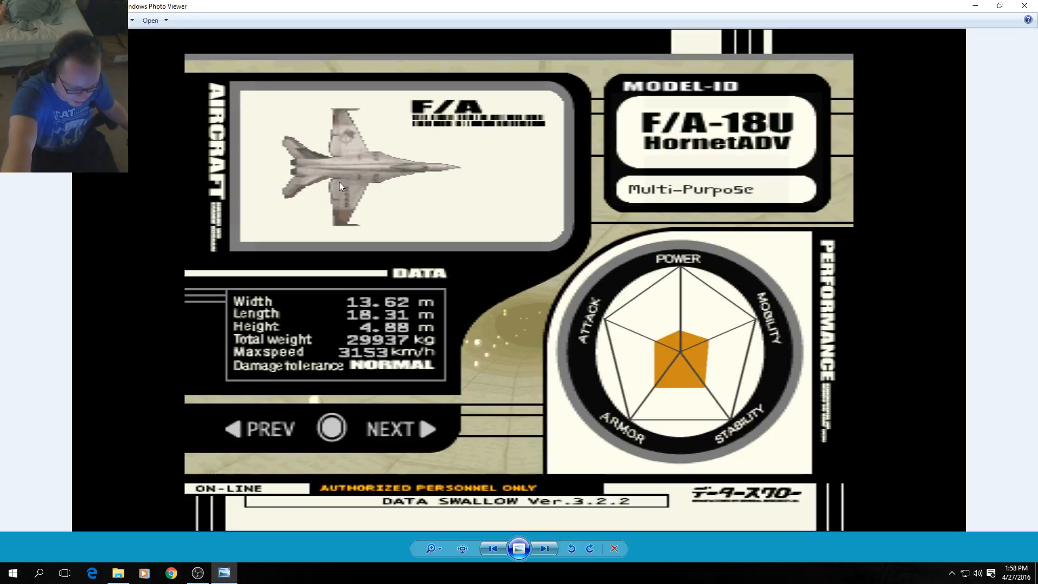
mouse_move(407, 204)
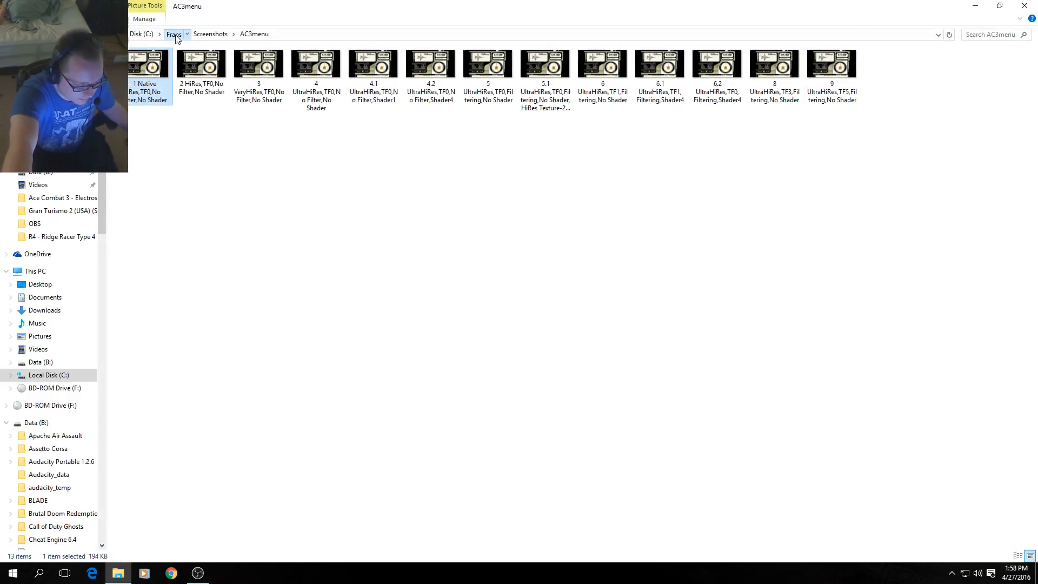
left_click(210, 34)
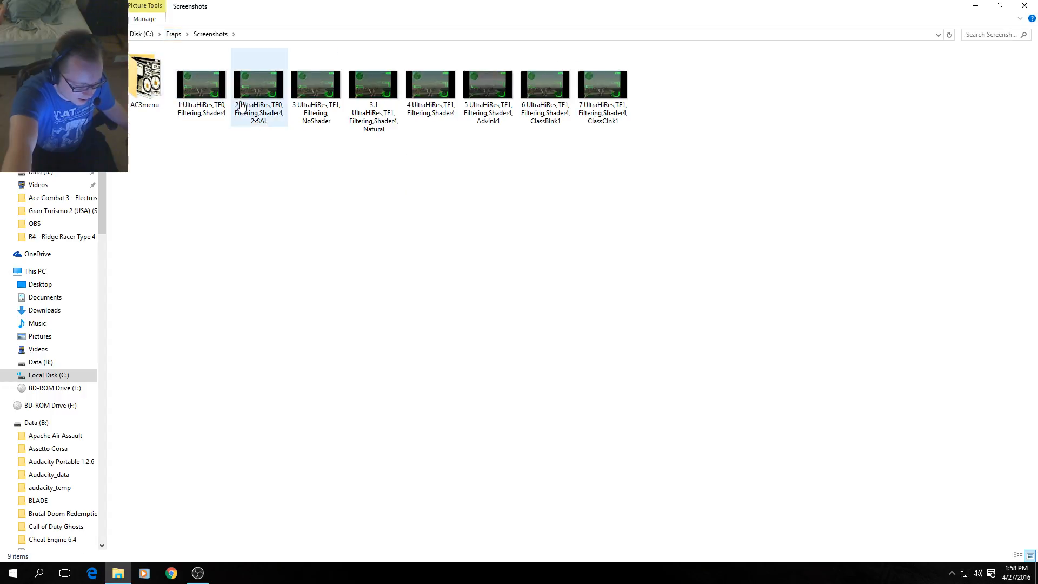
double_click(259, 83)
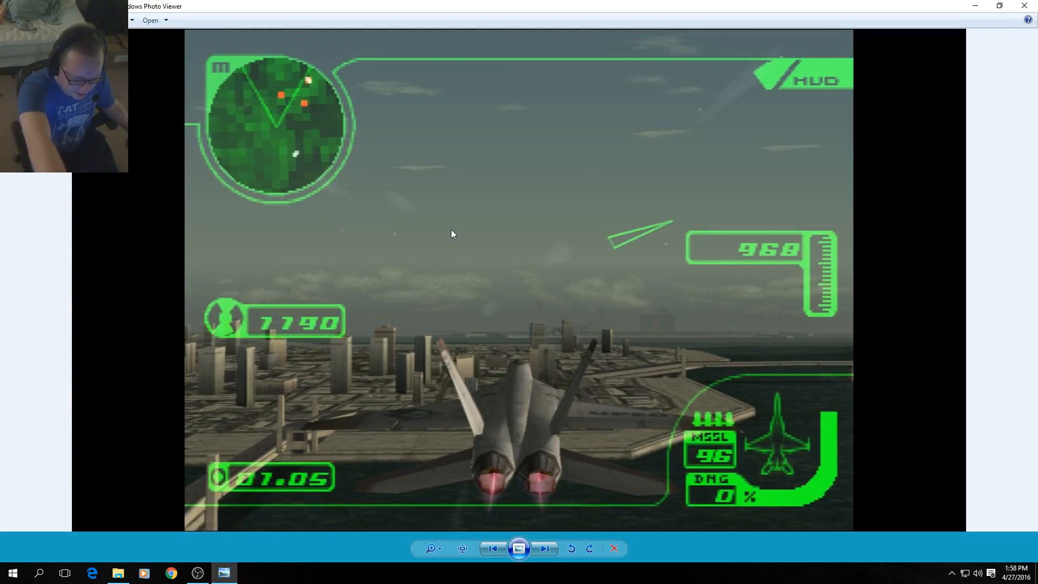
mouse_move(490, 436)
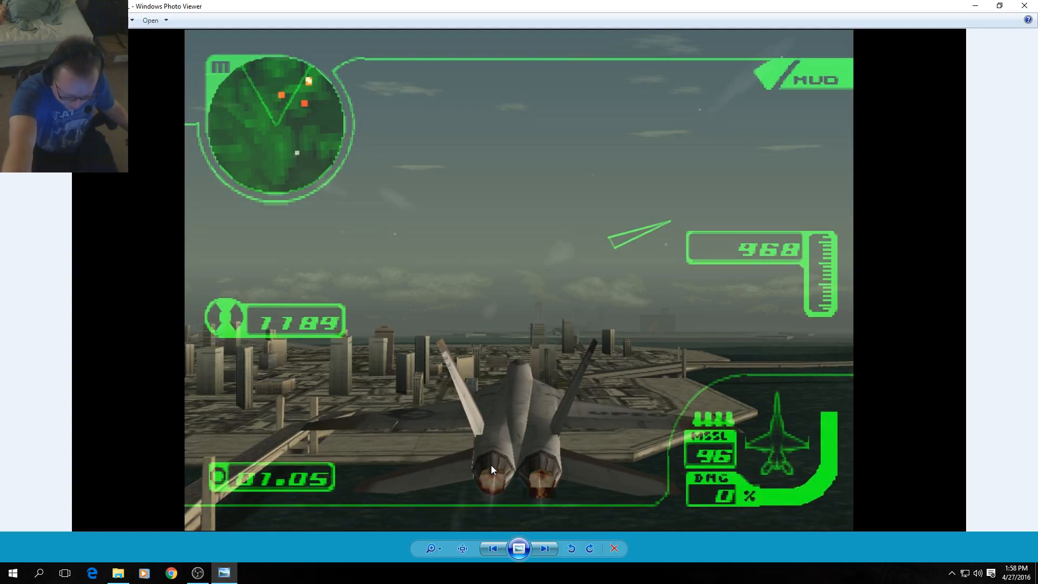
mouse_move(413, 409)
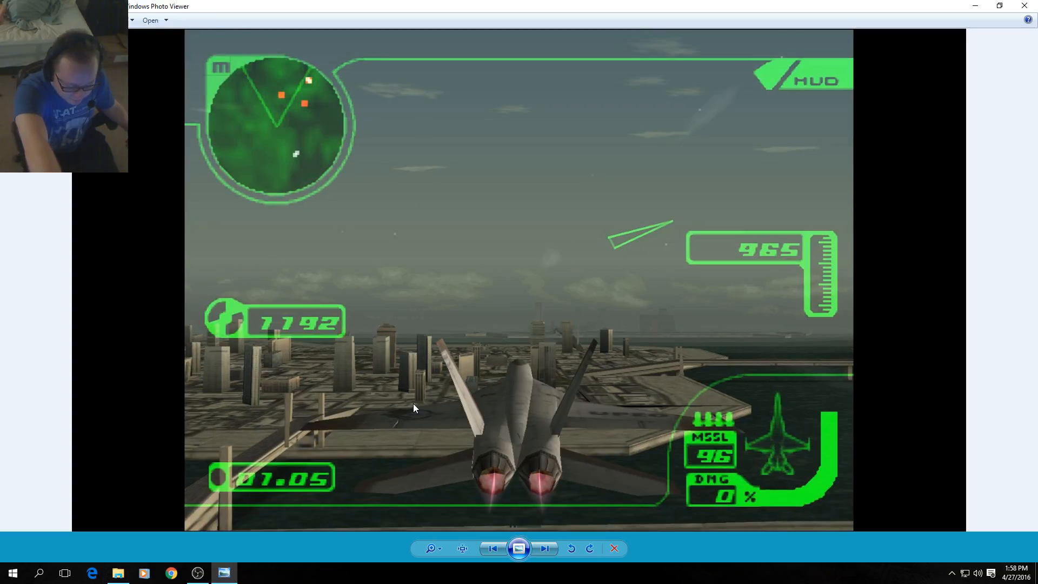
- Advance through three more in-flight shader comparison screenshots
left_click(543, 548)
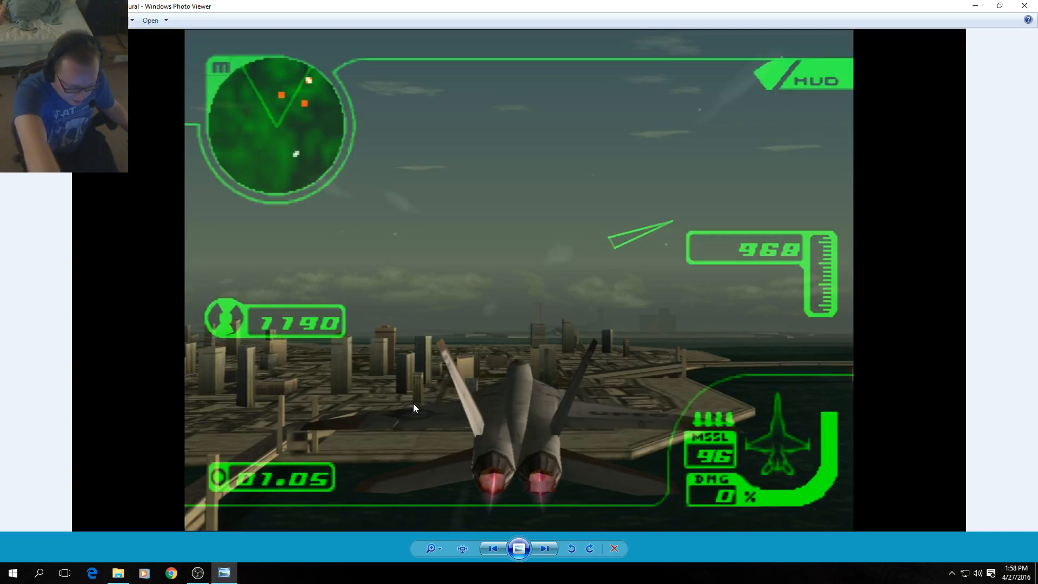
left_click(543, 548)
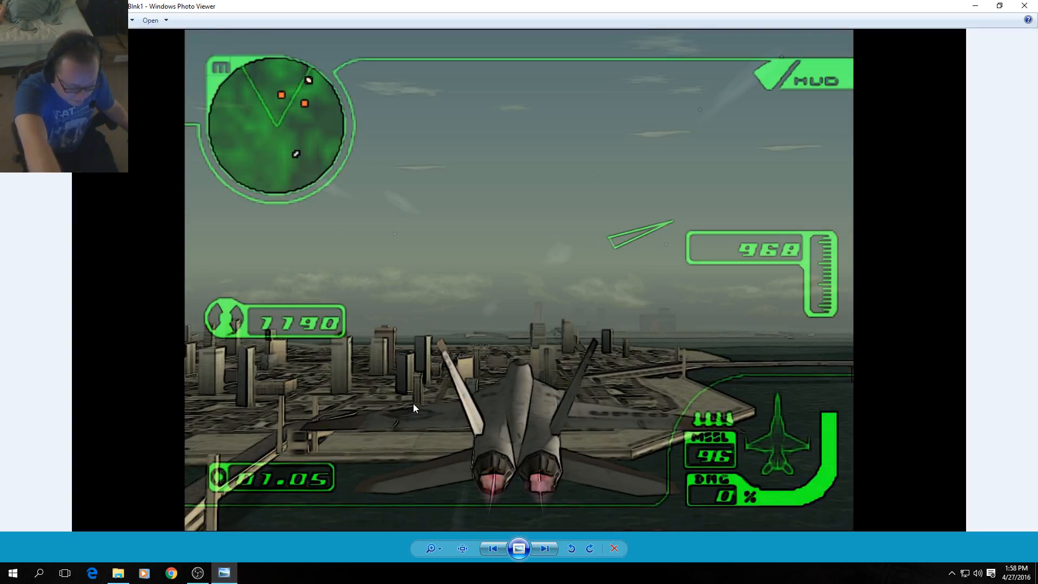
left_click(544, 549)
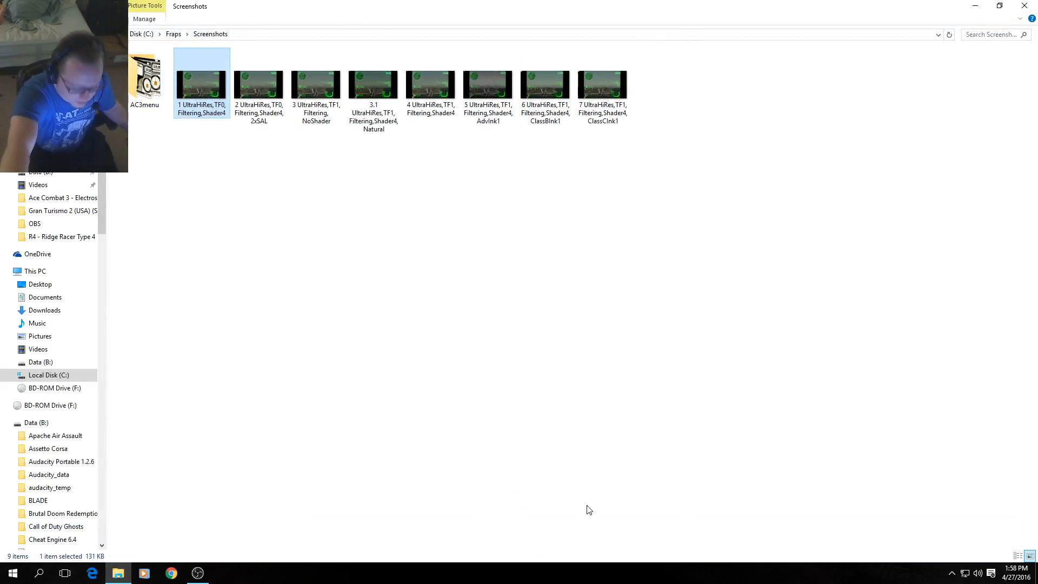
mouse_move(425, 5)
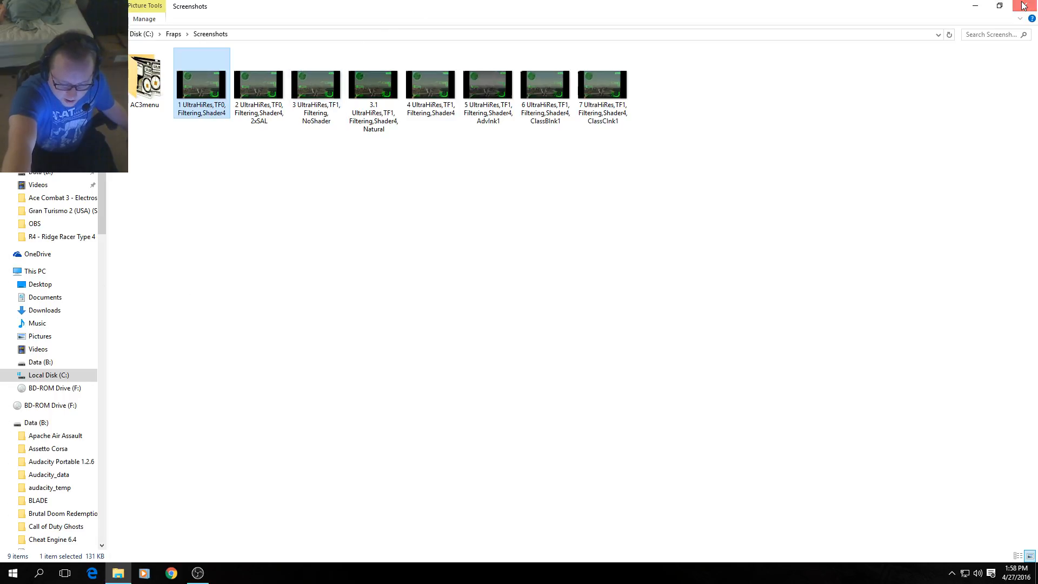
- Close the Screenshots Explorer window to reveal the ePSXe emulator
left_click(1023, 6)
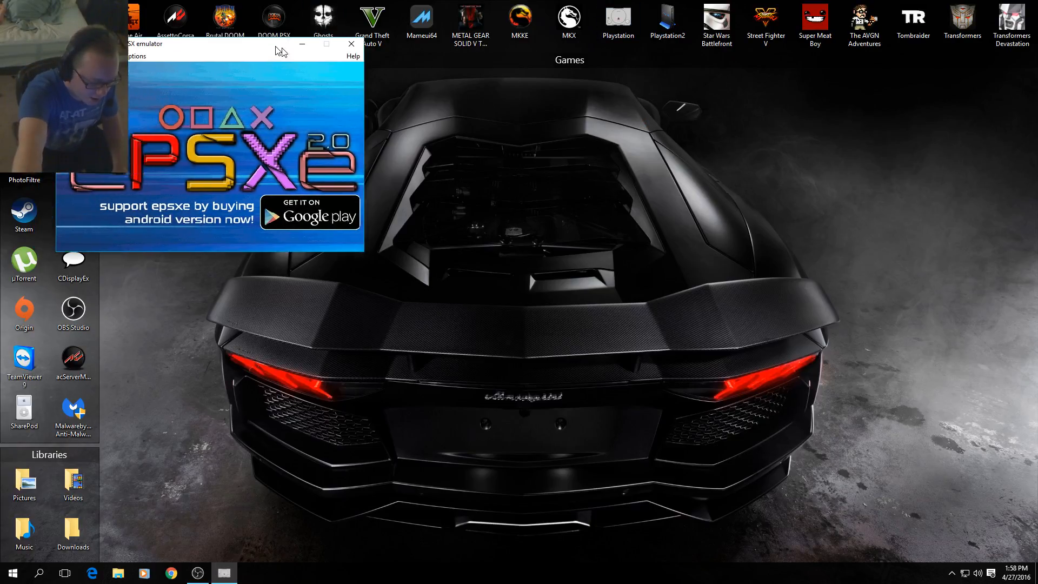
- Navigate ePSXe's menus toward the Pete GL2 Core video plugin configuration
left_click(206, 104)
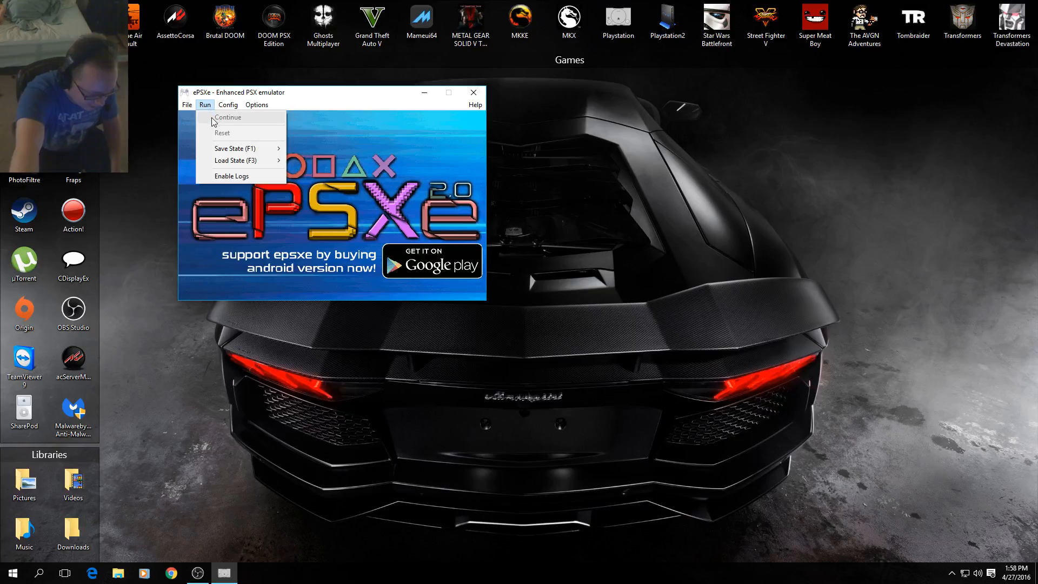
left_click(227, 104)
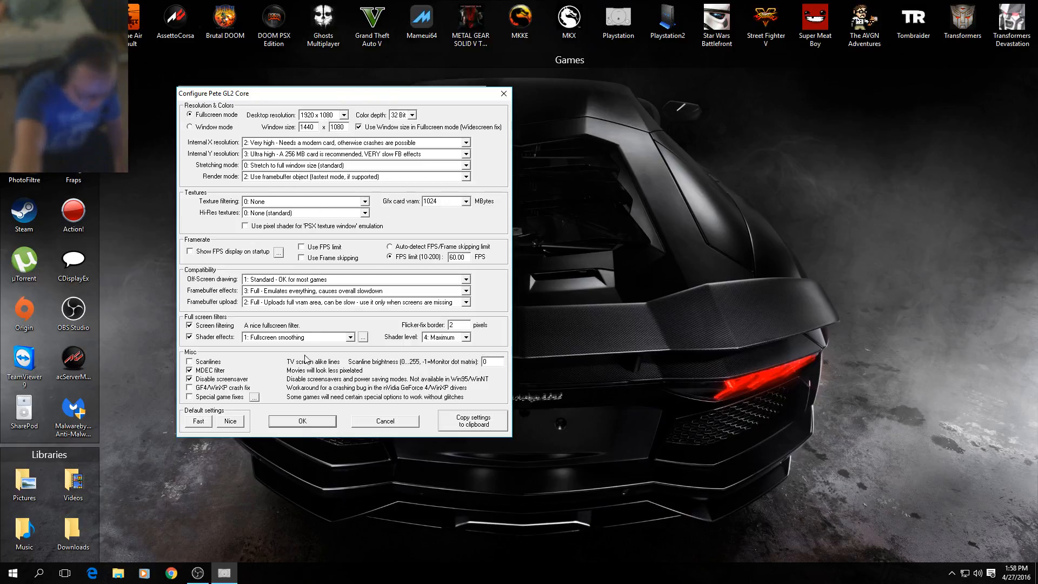
mouse_move(812, 304)
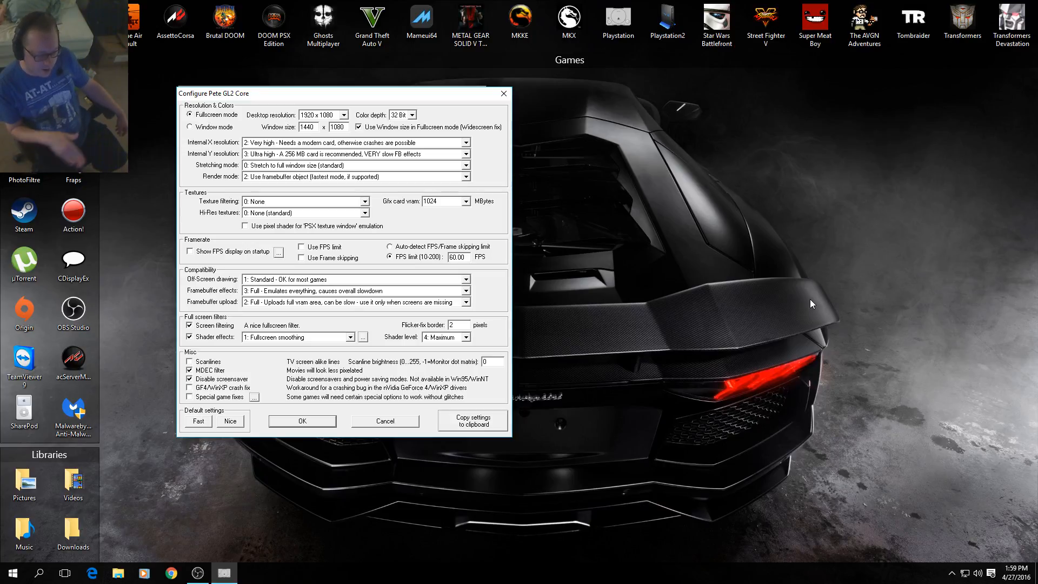
mouse_move(406, 163)
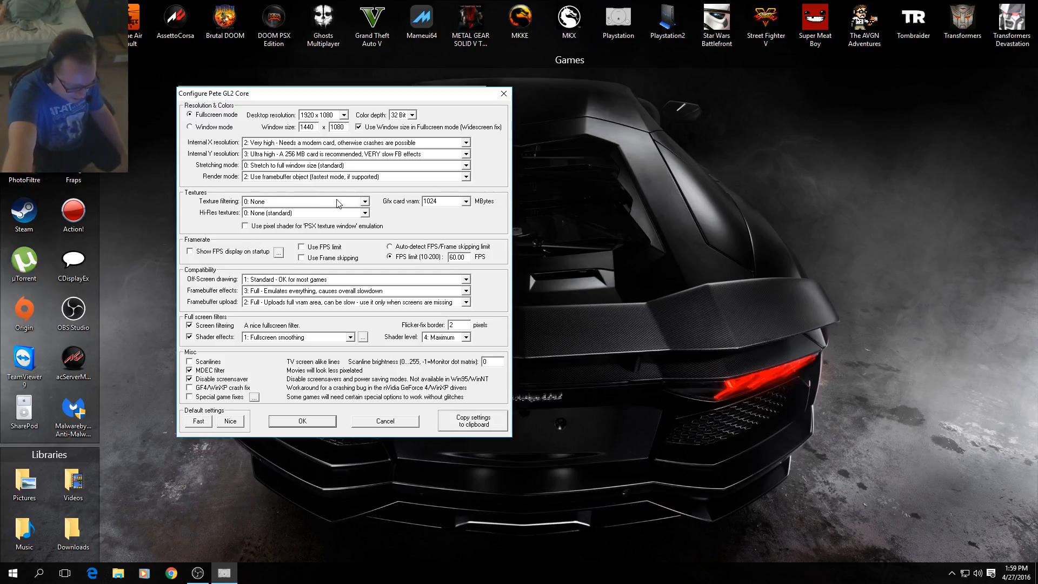
- Open the Texture filtering dropdown in Pete GL2 Core, keeping 0: None
left_click(366, 212)
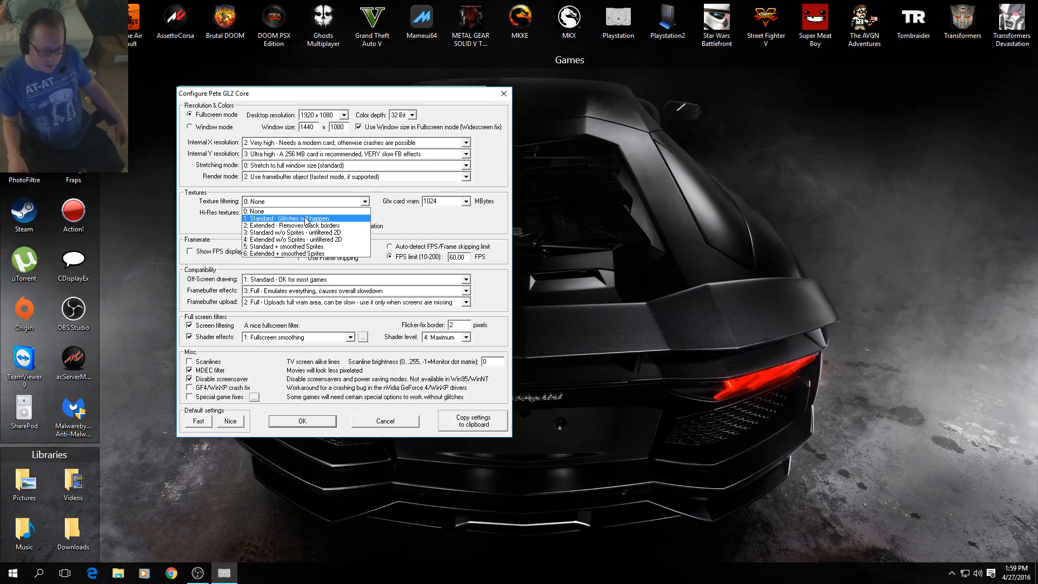
mouse_move(289, 232)
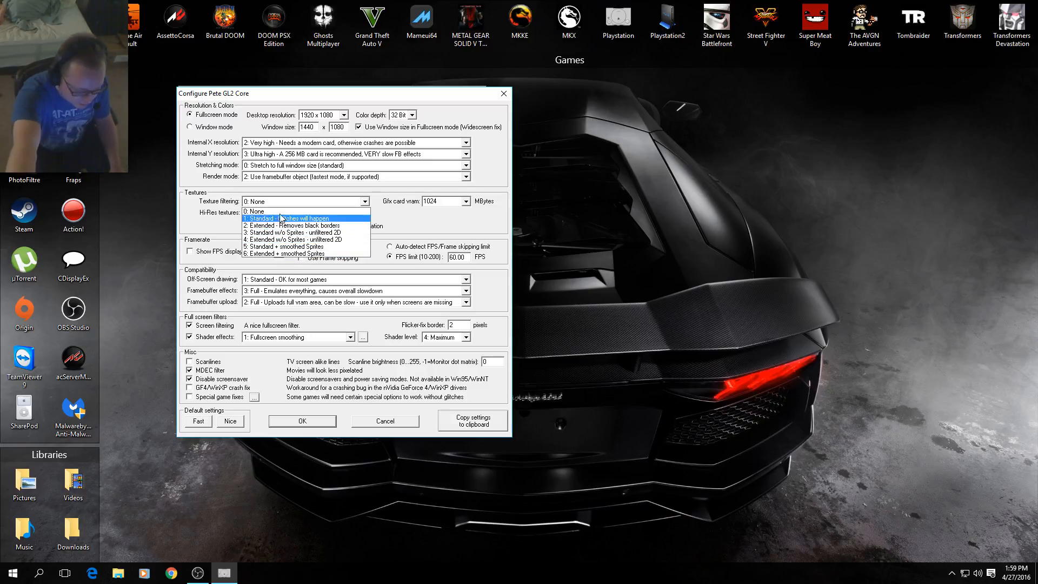
mouse_move(305, 239)
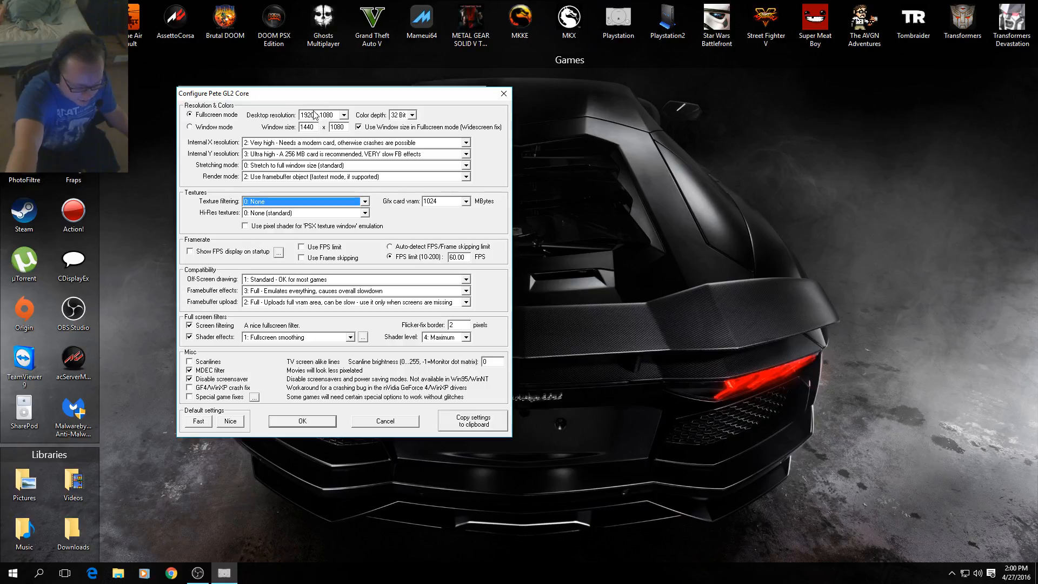
mouse_move(317, 127)
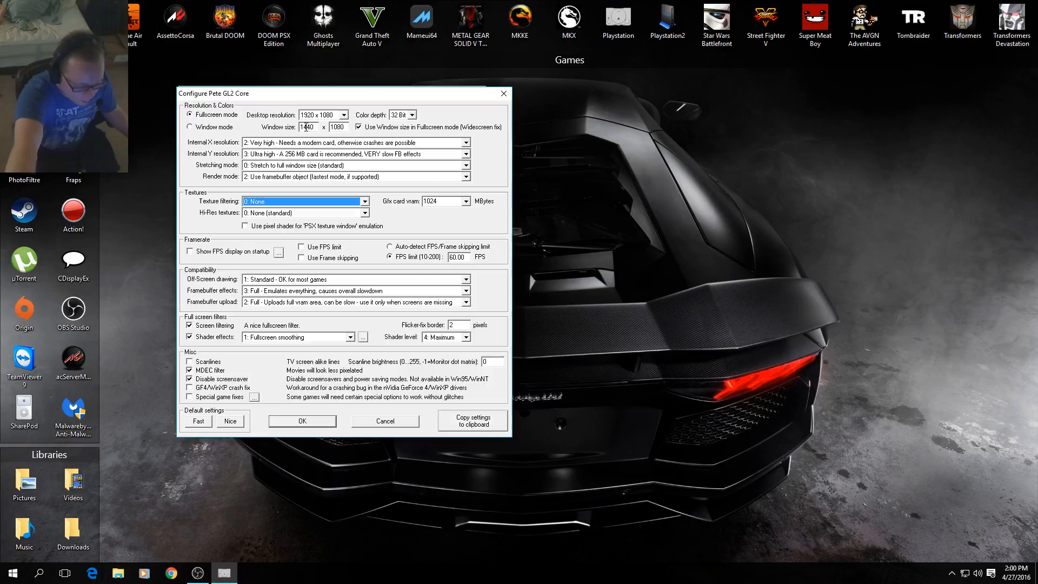
mouse_move(318, 130)
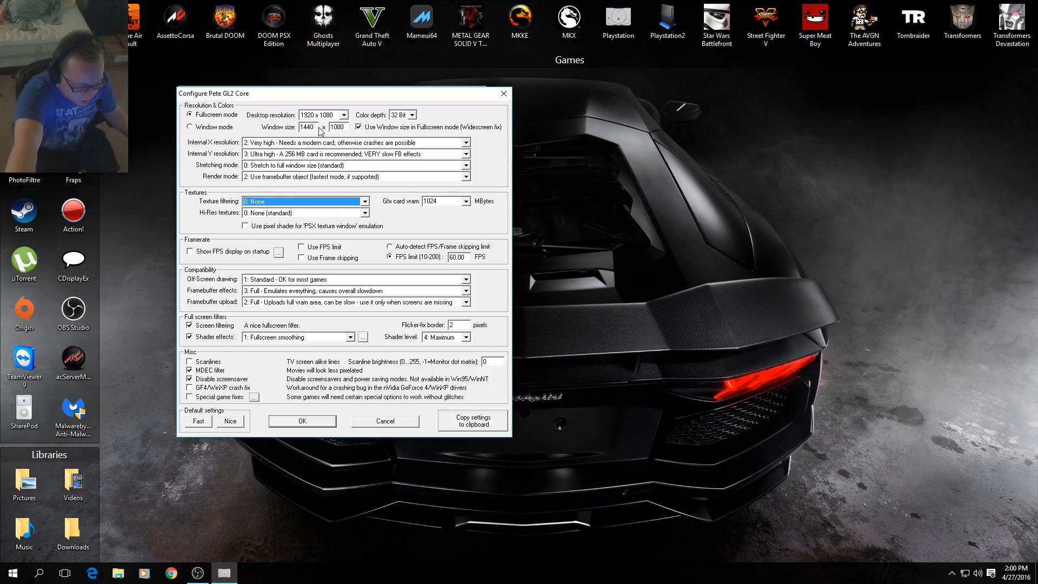
mouse_move(283, 127)
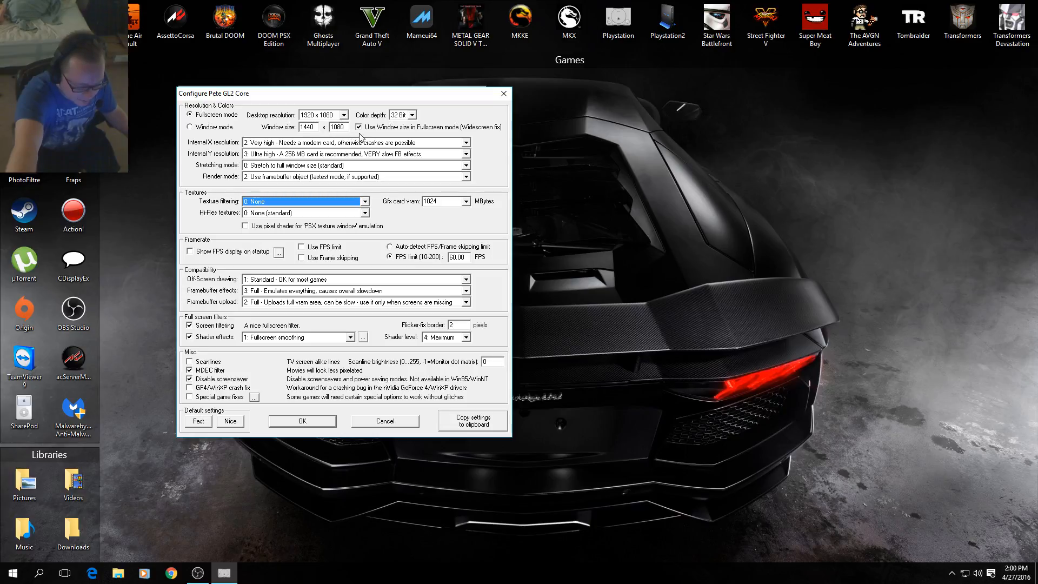
mouse_move(329, 418)
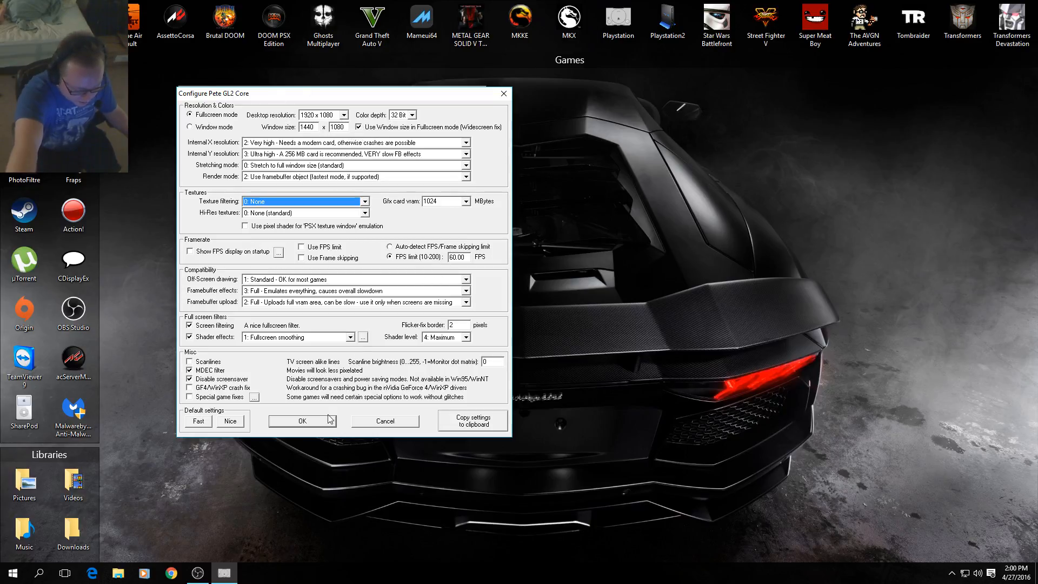
- Confirm the Pete GL2 settings and boot the Ace Combat 3 BIN image via Run ISO
left_click(301, 421)
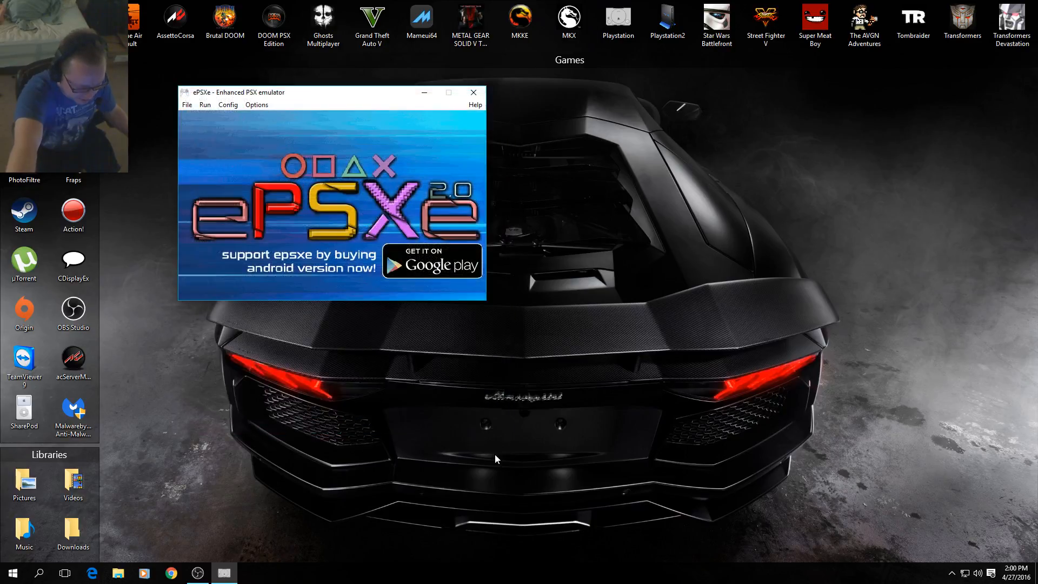
left_click(187, 104)
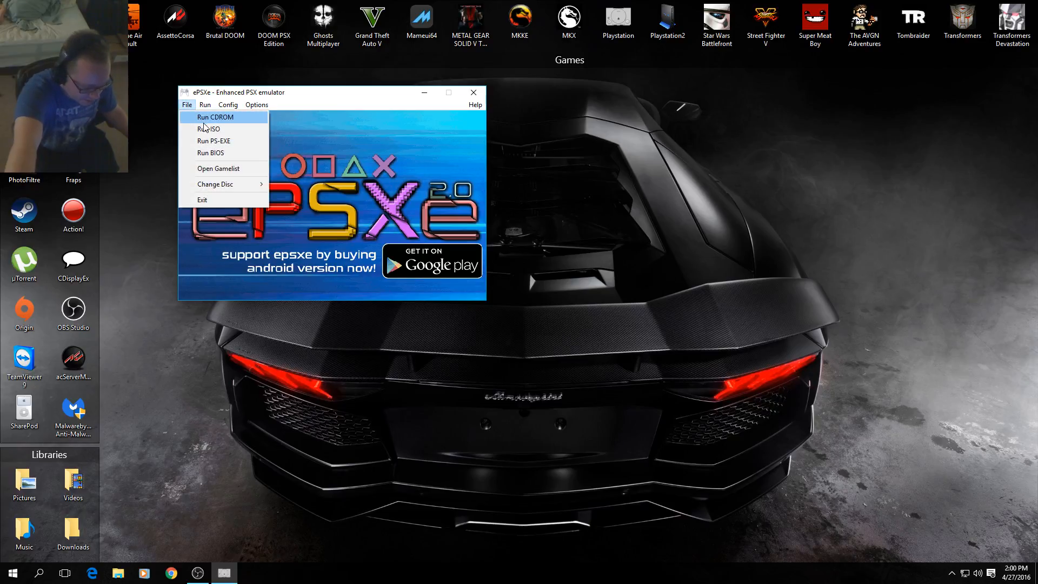
left_click(209, 129)
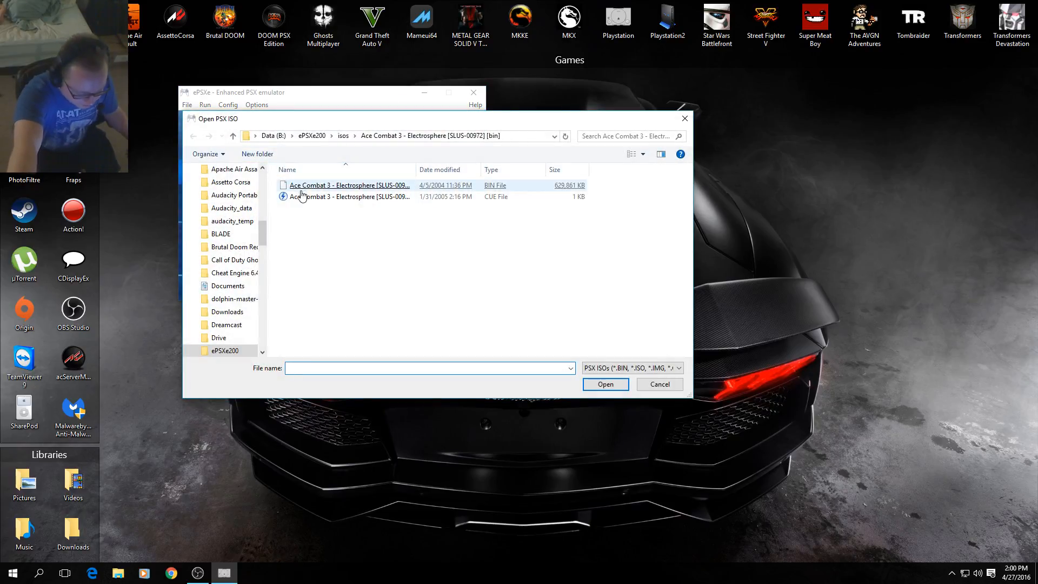
left_click(350, 197)
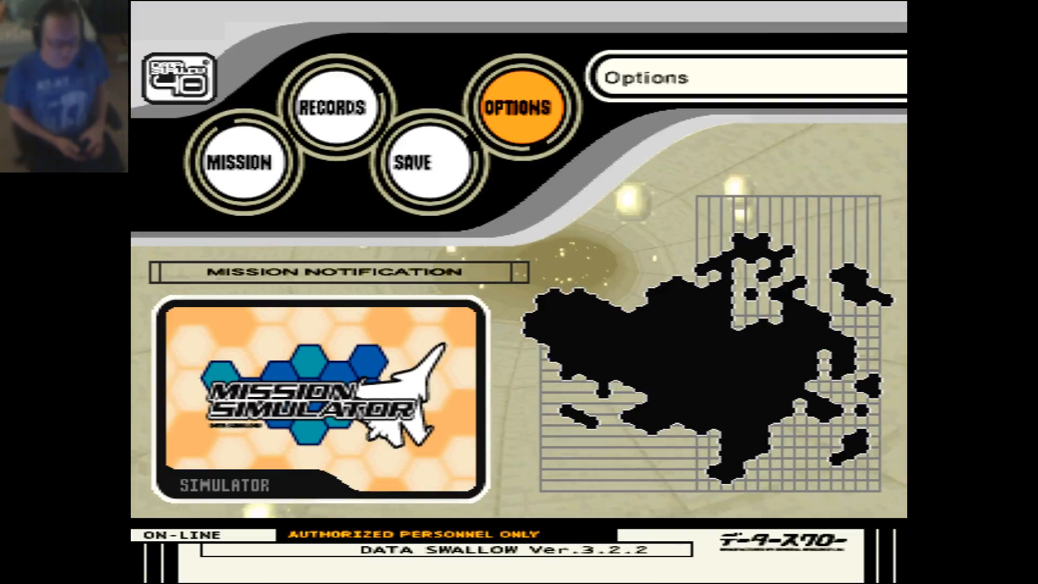
- Navigate Ace Combat 3's menu to the F/A-18U HornetADV aircraft data screen
left_click(242, 162)
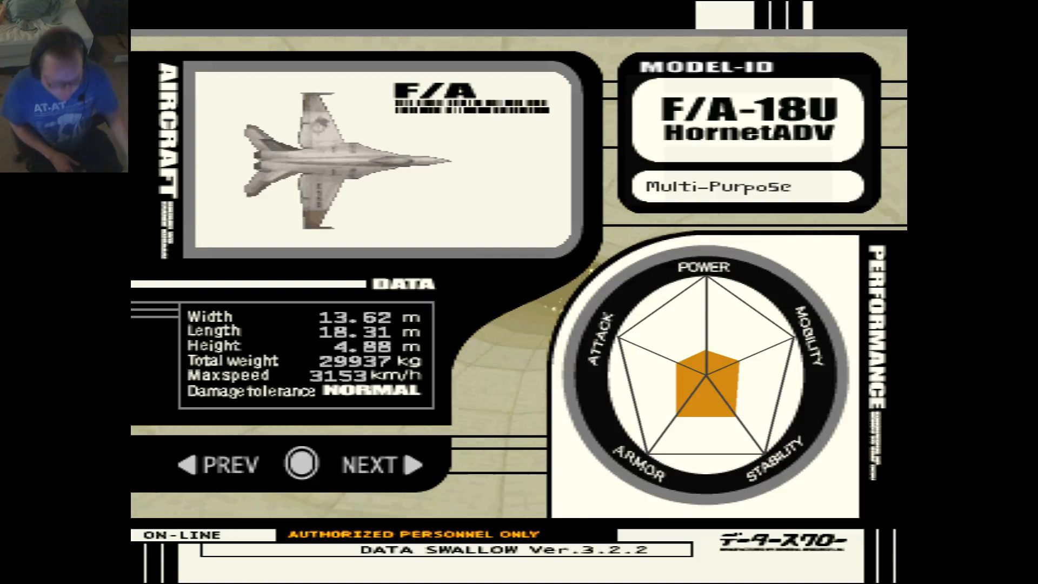
- Page forward through Ace Combat 3's aircraft data entries up to the UI-4054 Aurora
left_click(369, 465)
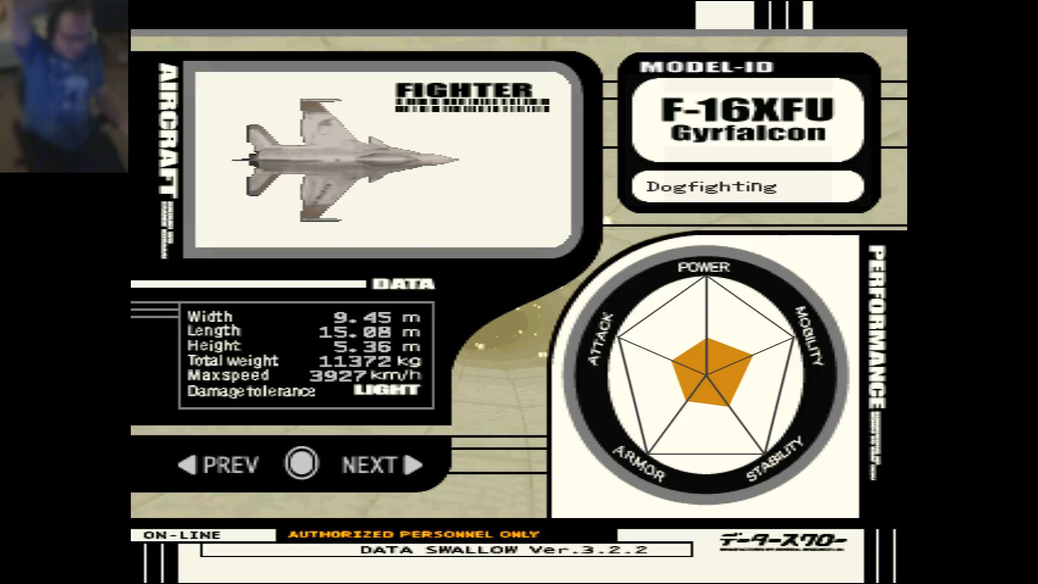
left_click(368, 463)
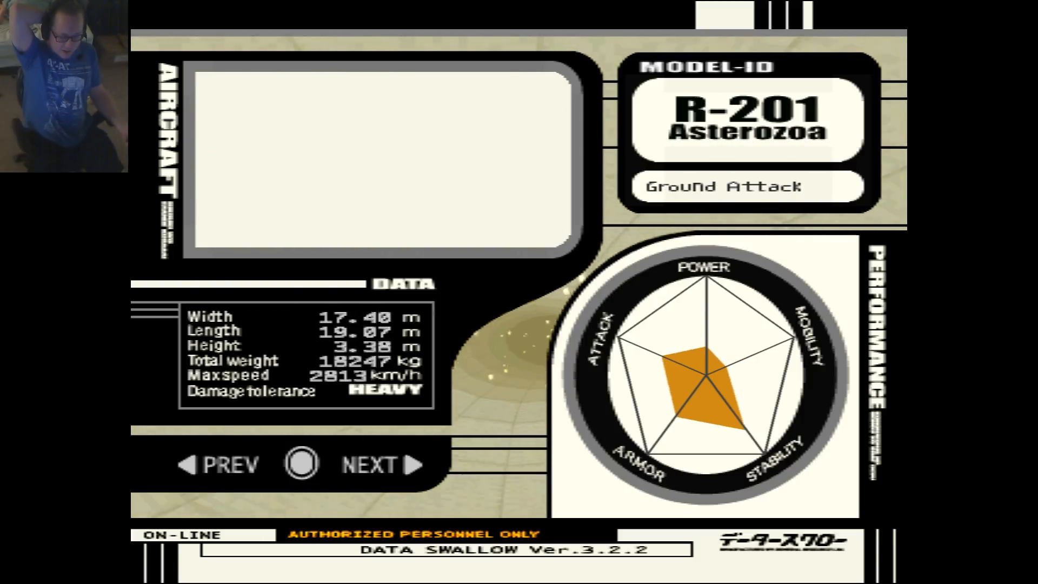
left_click(368, 463)
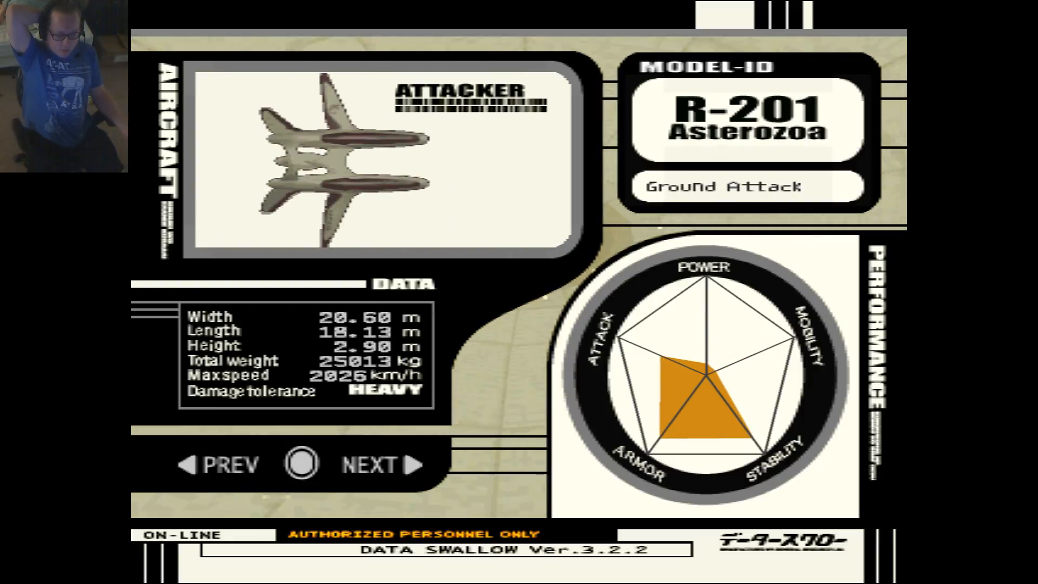
left_click(369, 464)
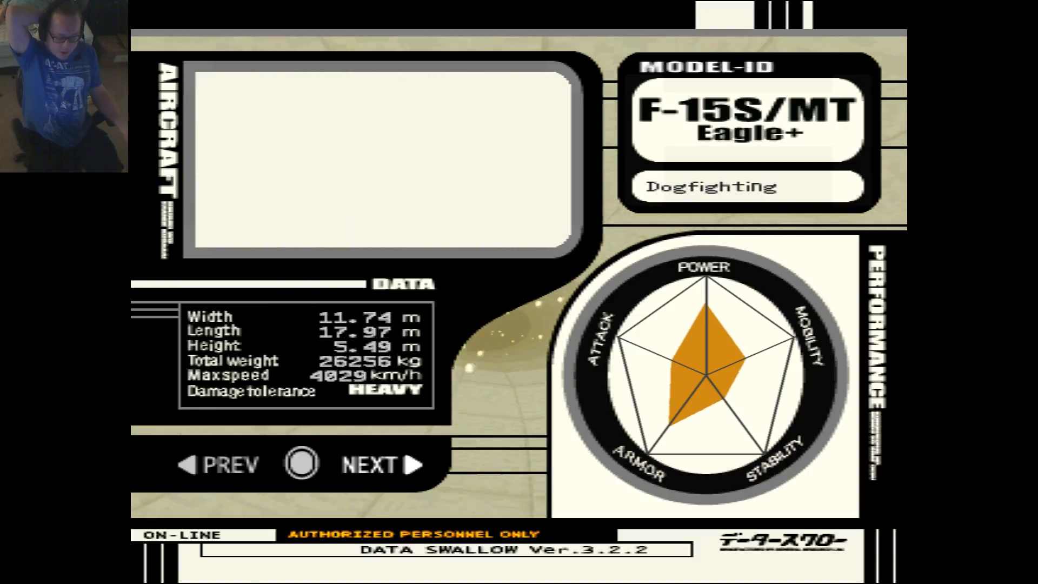
left_click(380, 464)
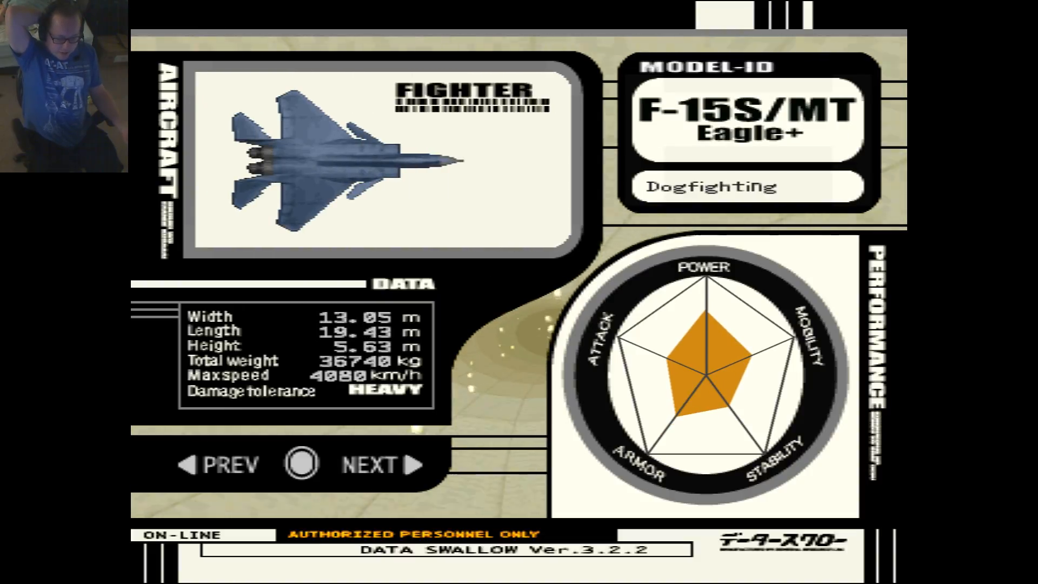
left_click(368, 464)
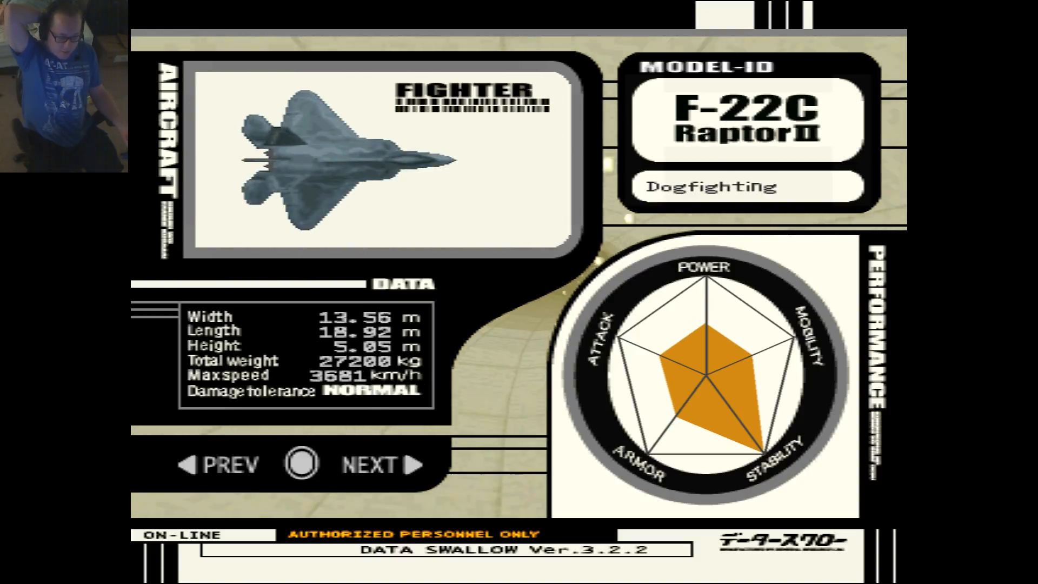
left_click(368, 464)
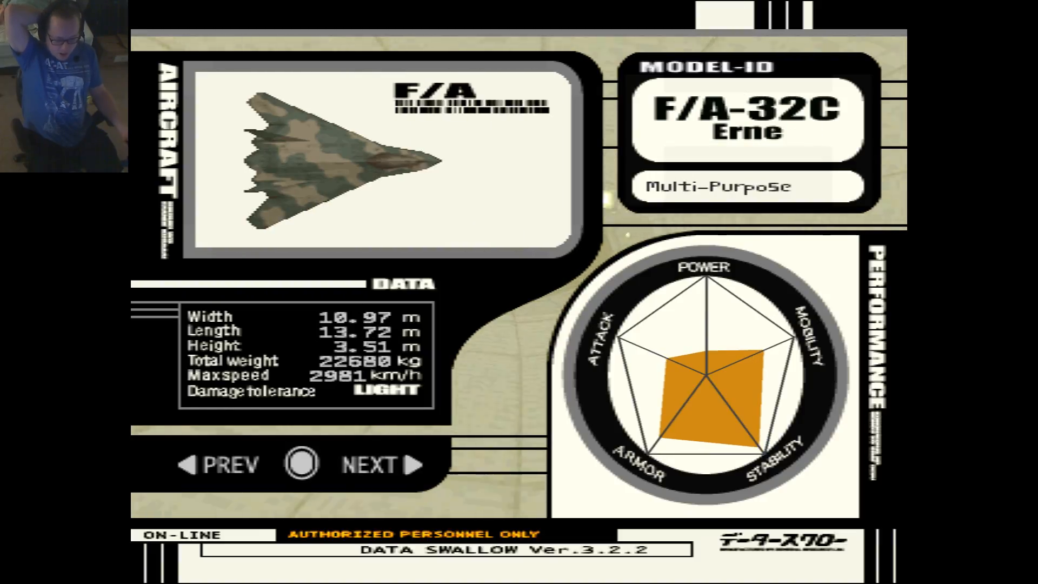
left_click(368, 464)
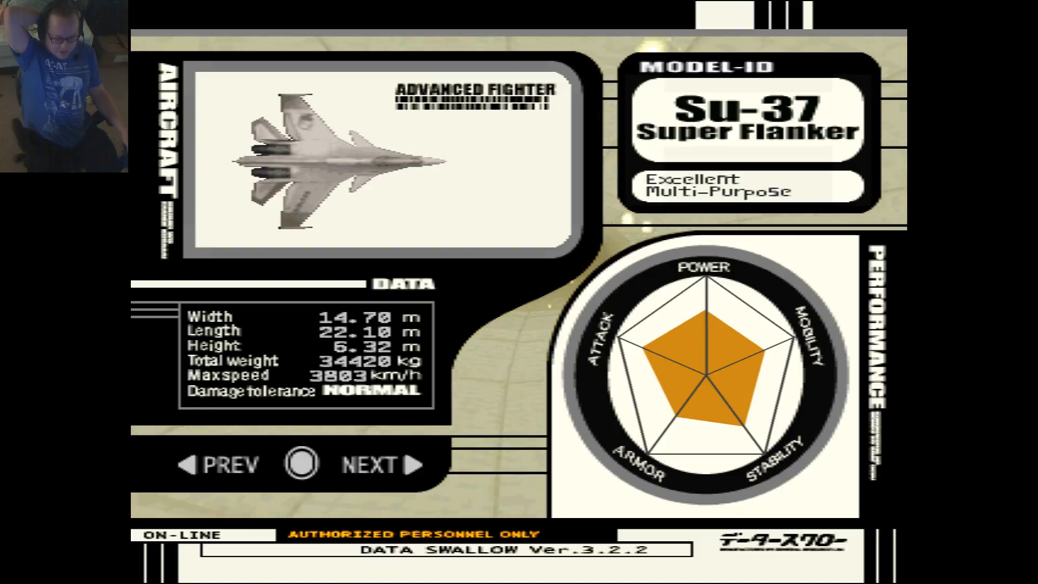
left_click(368, 465)
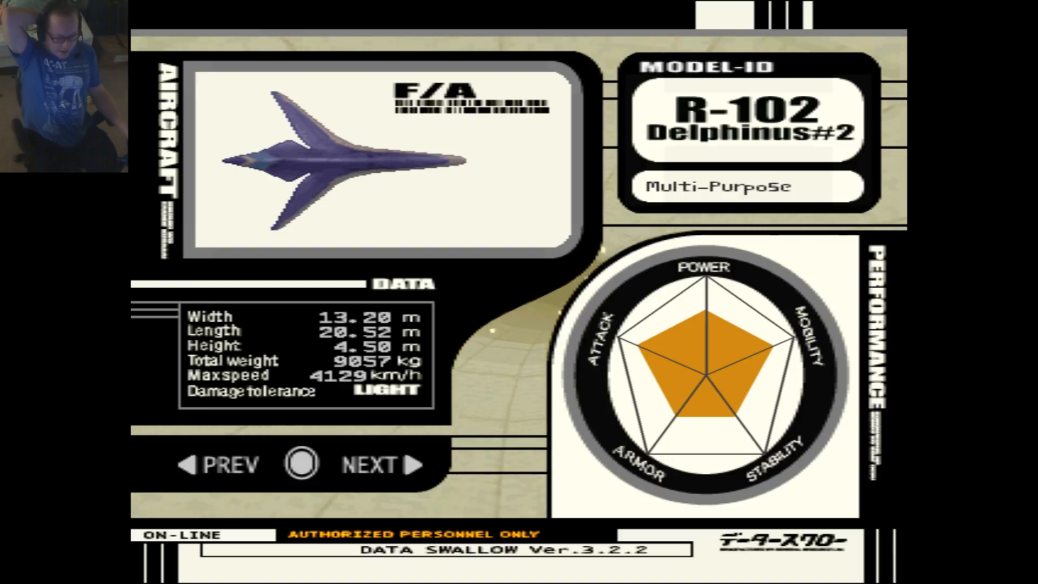
left_click(369, 466)
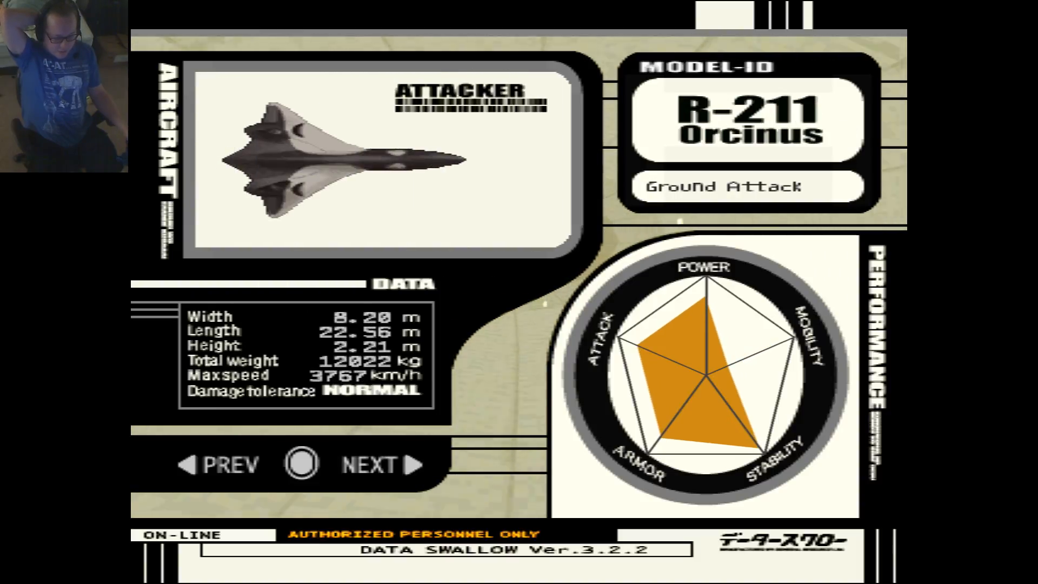
left_click(368, 464)
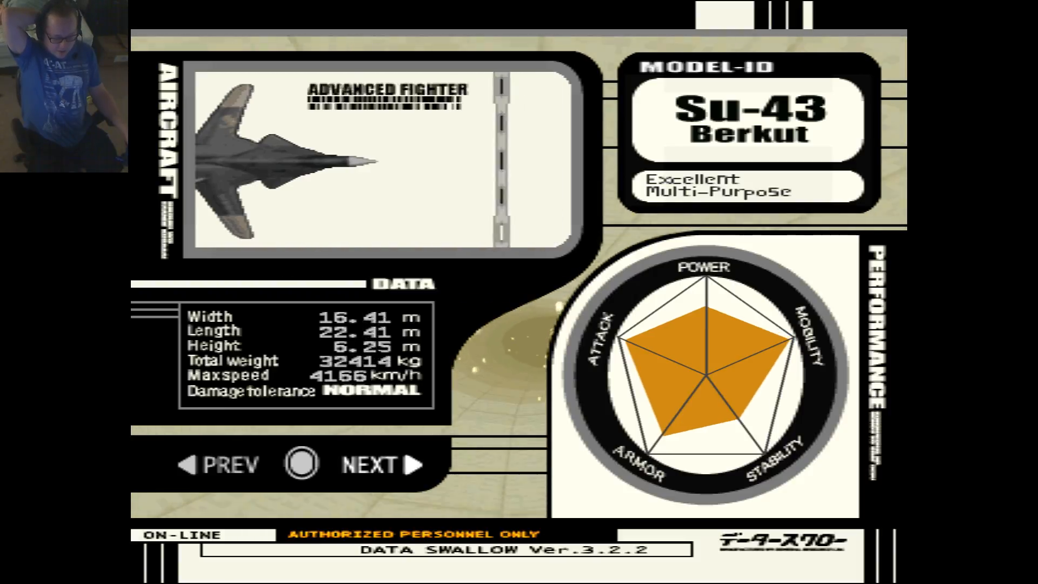
left_click(371, 464)
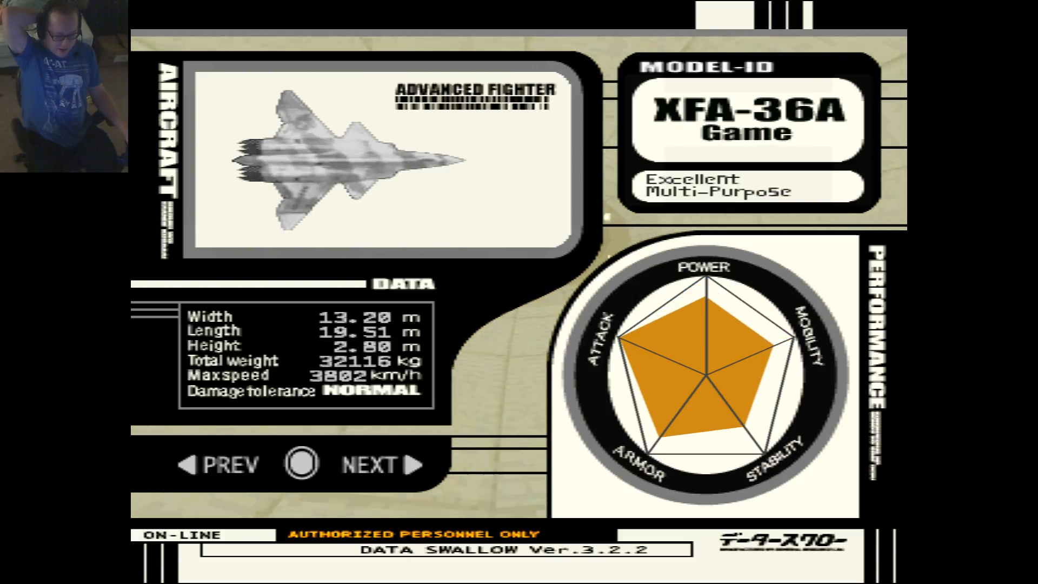
left_click(370, 464)
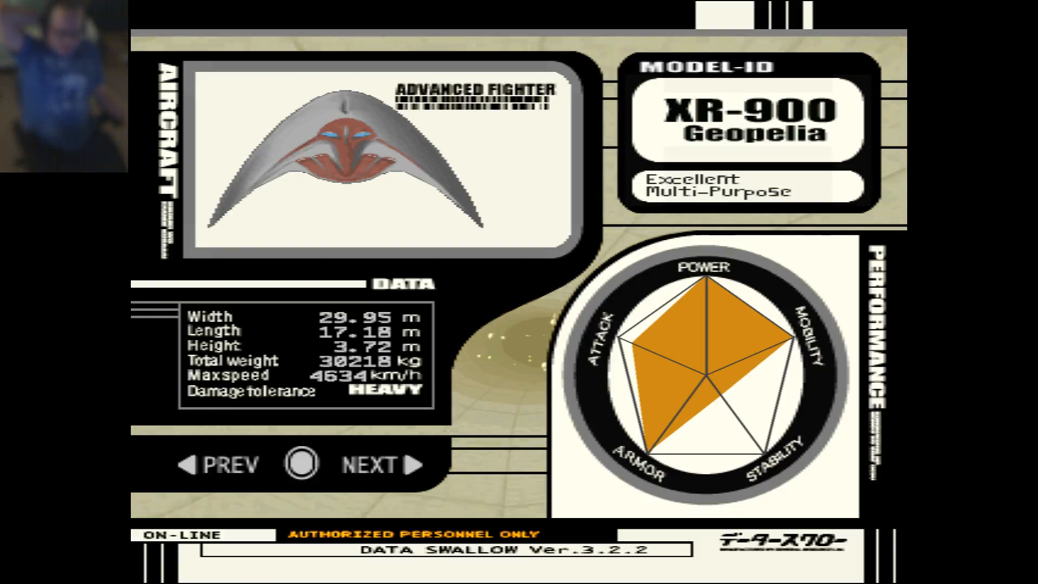
- Step back through the aircraft entries to the X-49 Night Raven
left_click(381, 463)
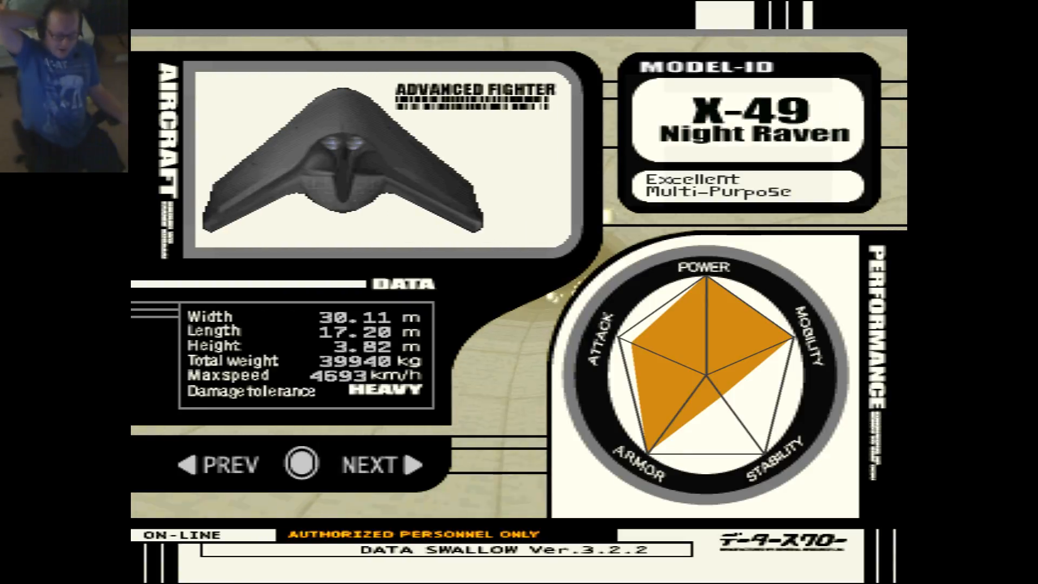
left_click(369, 463)
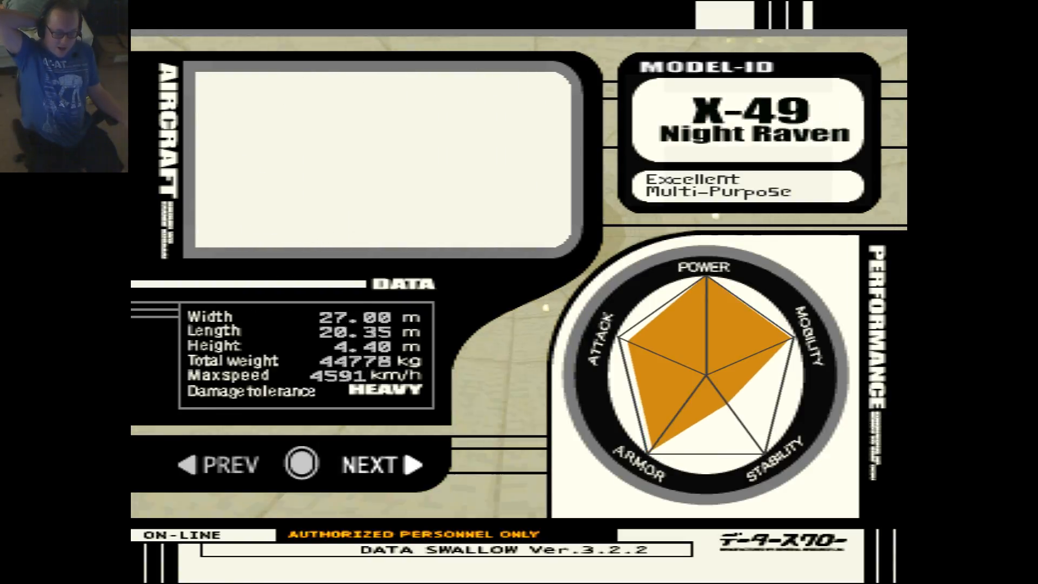
left_click(371, 464)
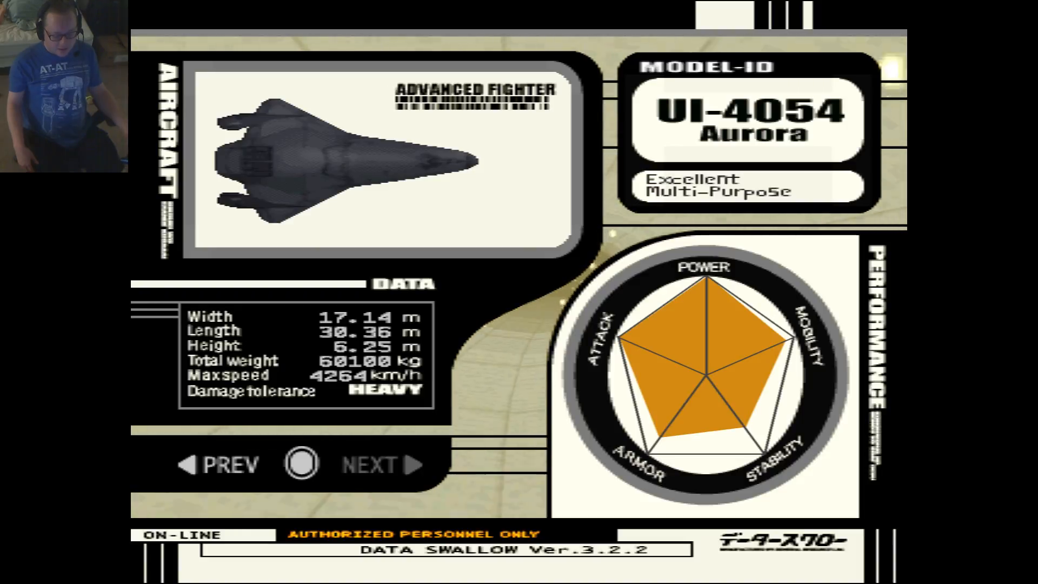
left_click(369, 464)
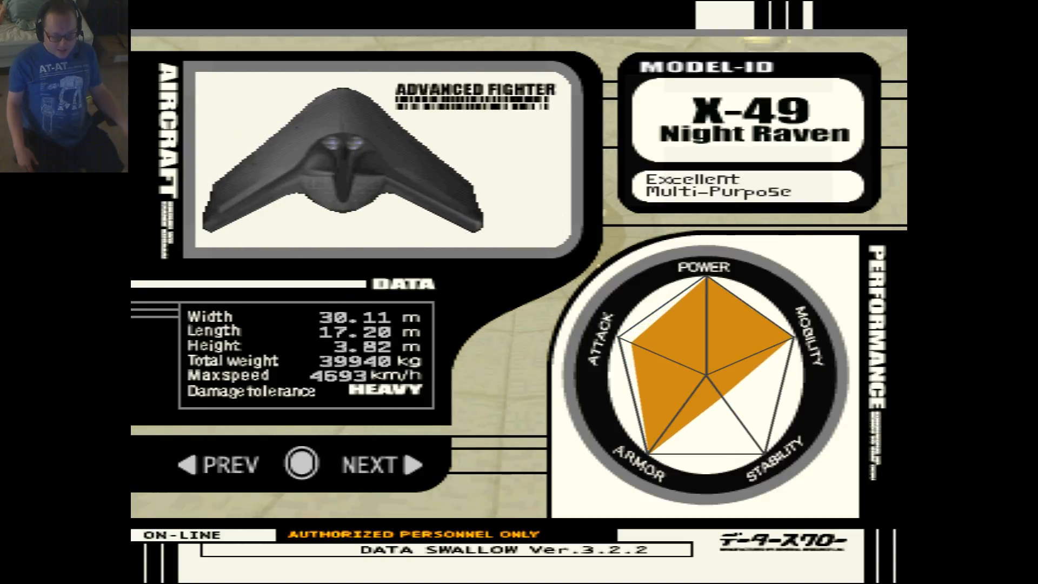
left_click(369, 463)
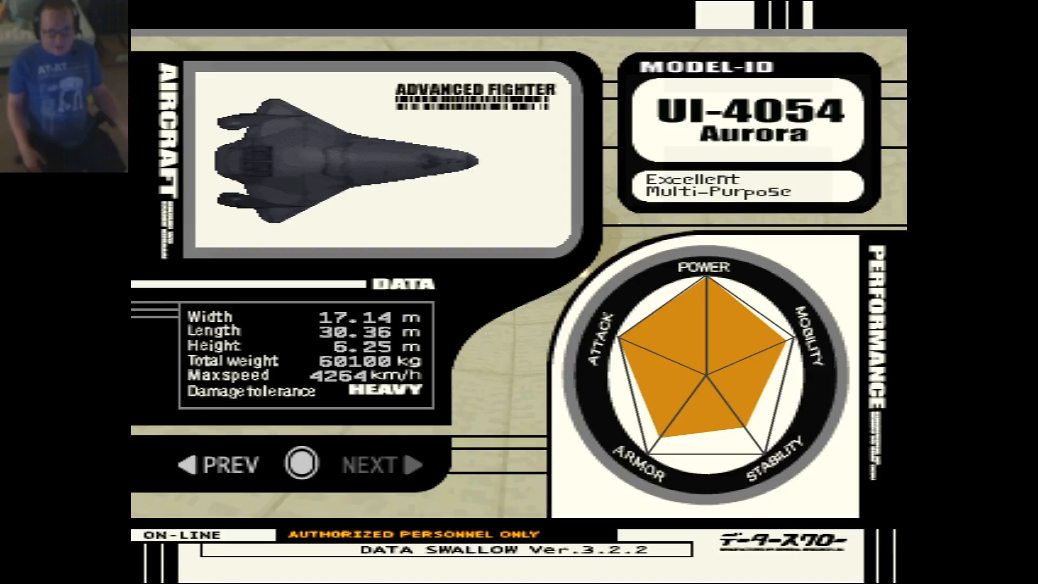
left_click(369, 464)
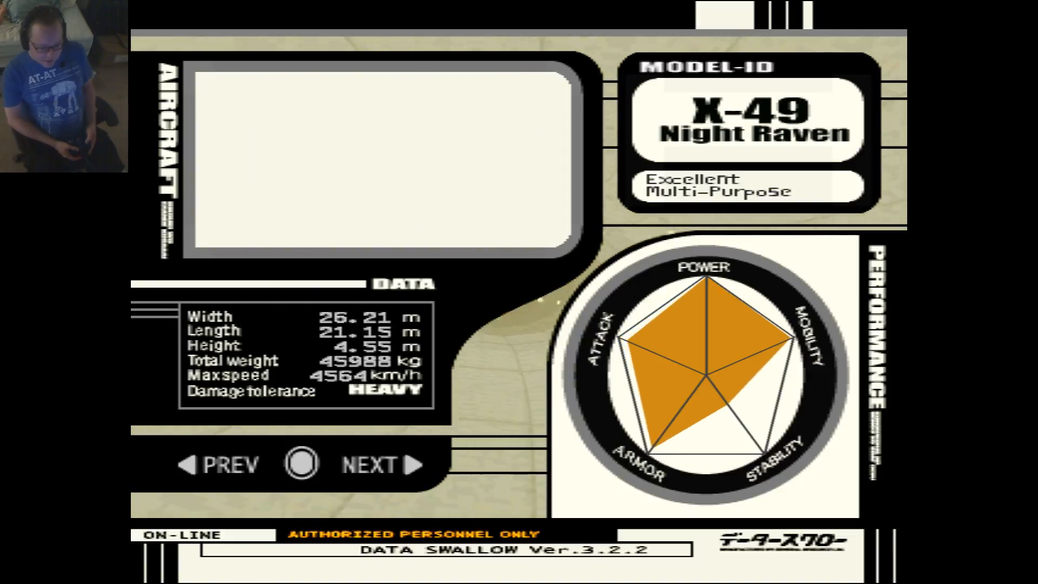
left_click(367, 464)
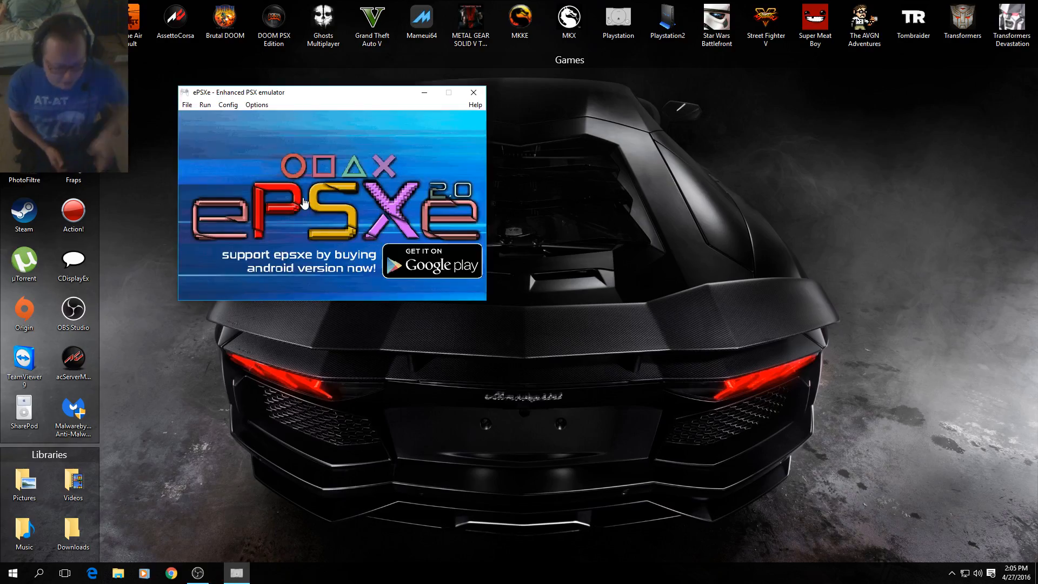
- Launch Tekken 3 (USA) by loading its .cue file from the isos folder
left_click(188, 104)
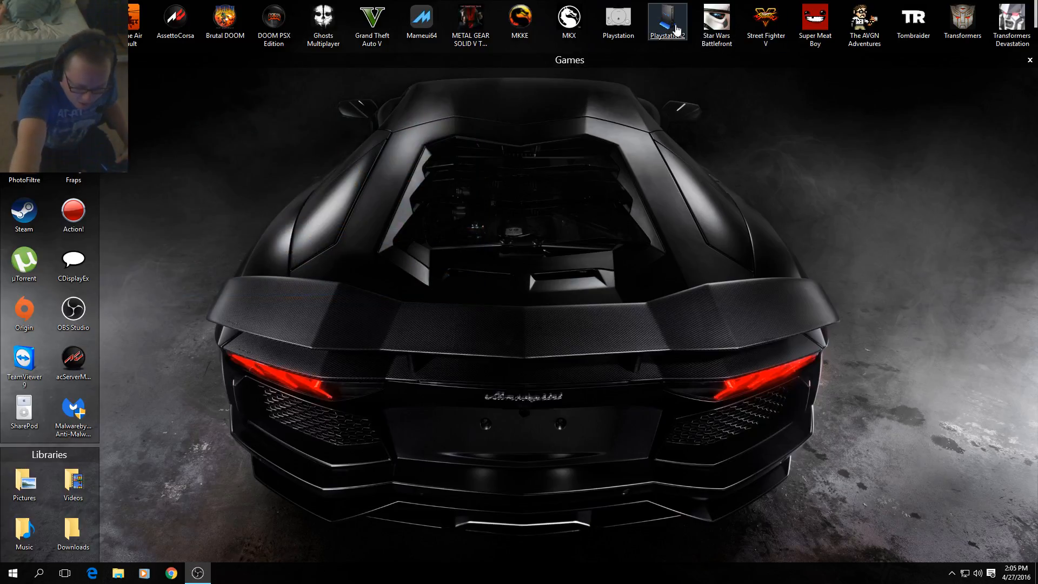
double_click(666, 20)
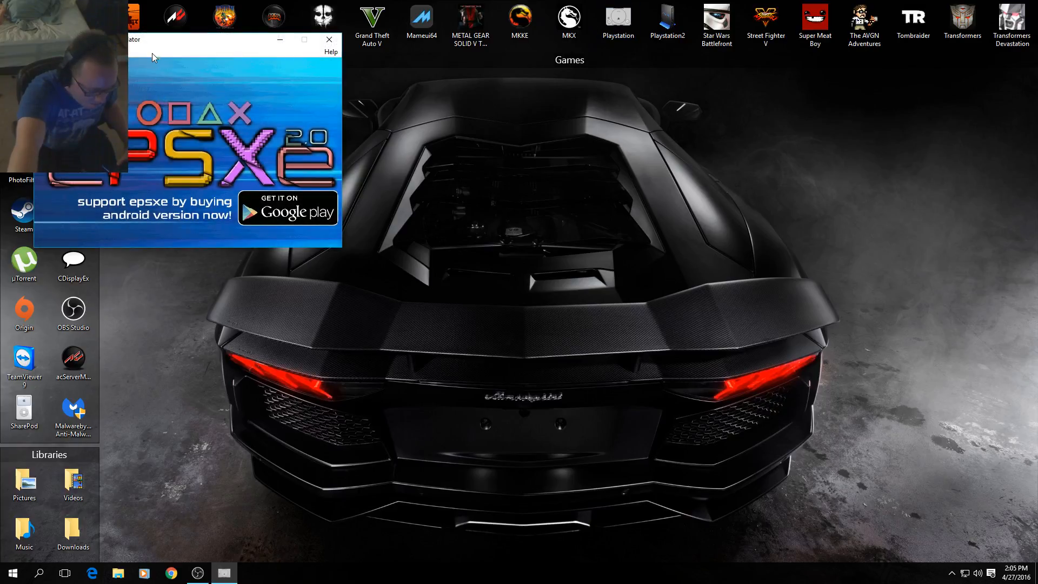
left_click(159, 107)
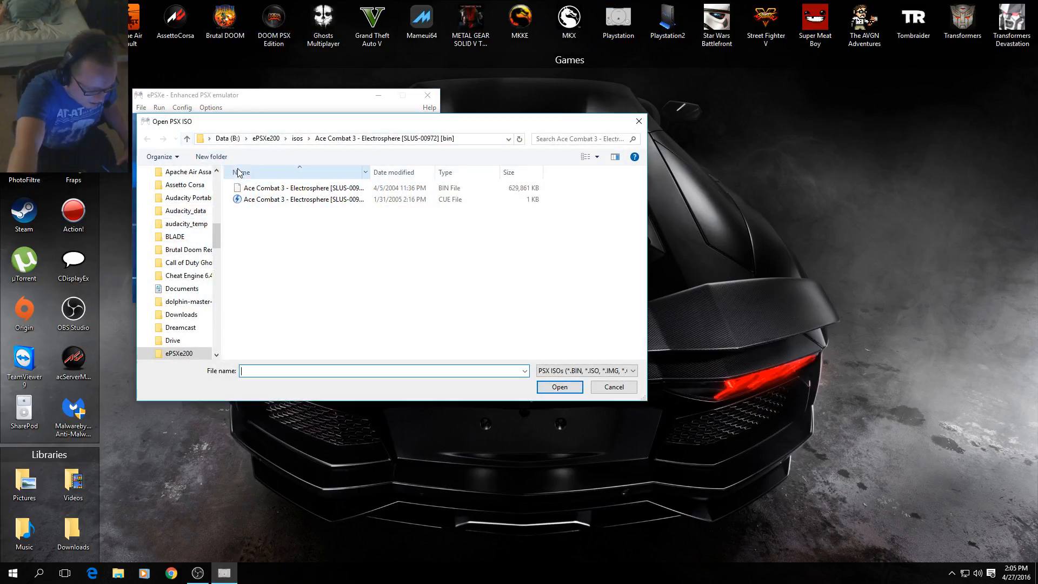
left_click(147, 139)
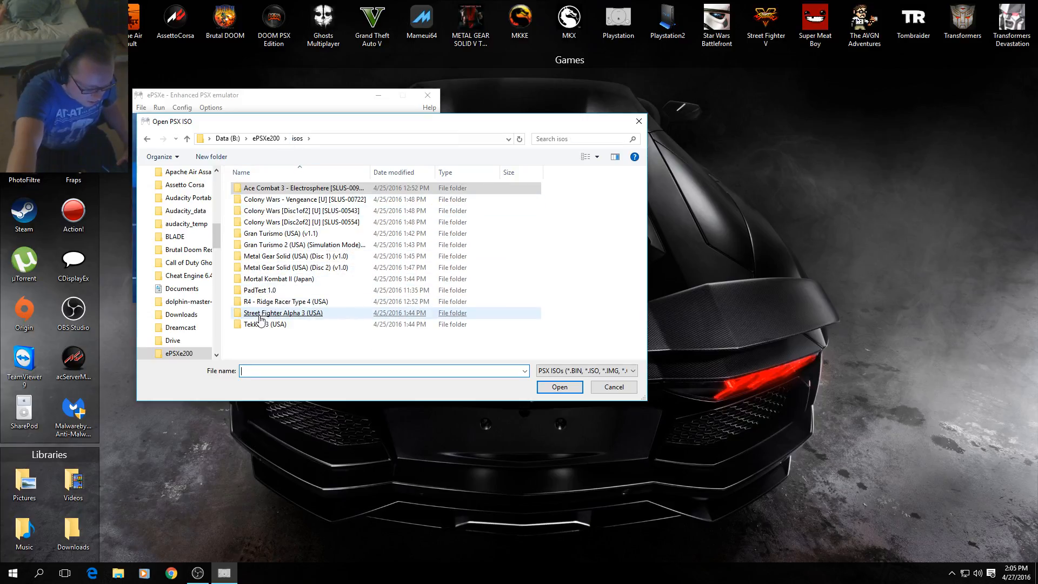
double_click(266, 324)
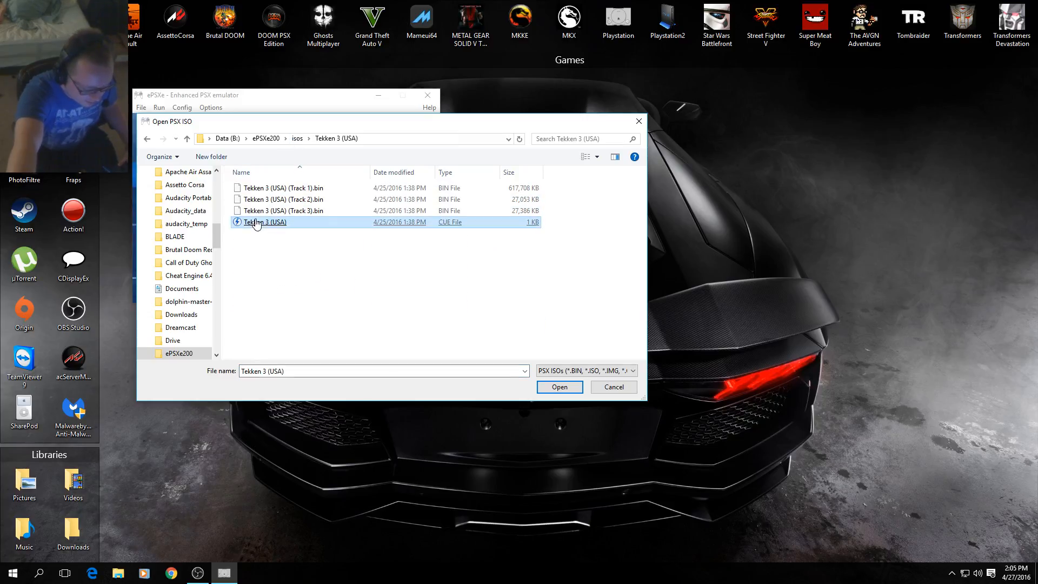
left_click(559, 386)
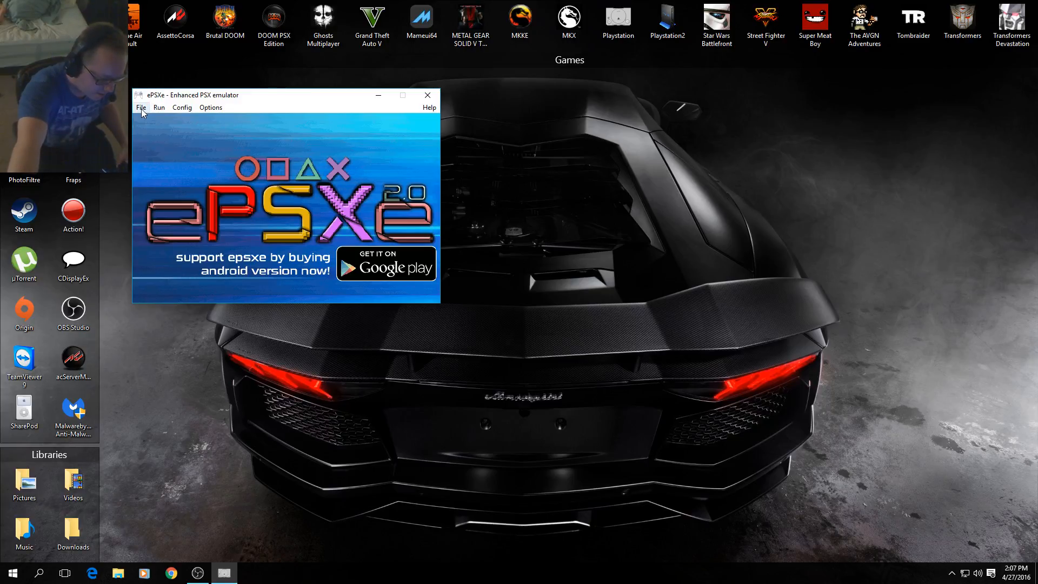
- Open the Run ISO picker and enter a game folder inside isos
left_click(141, 107)
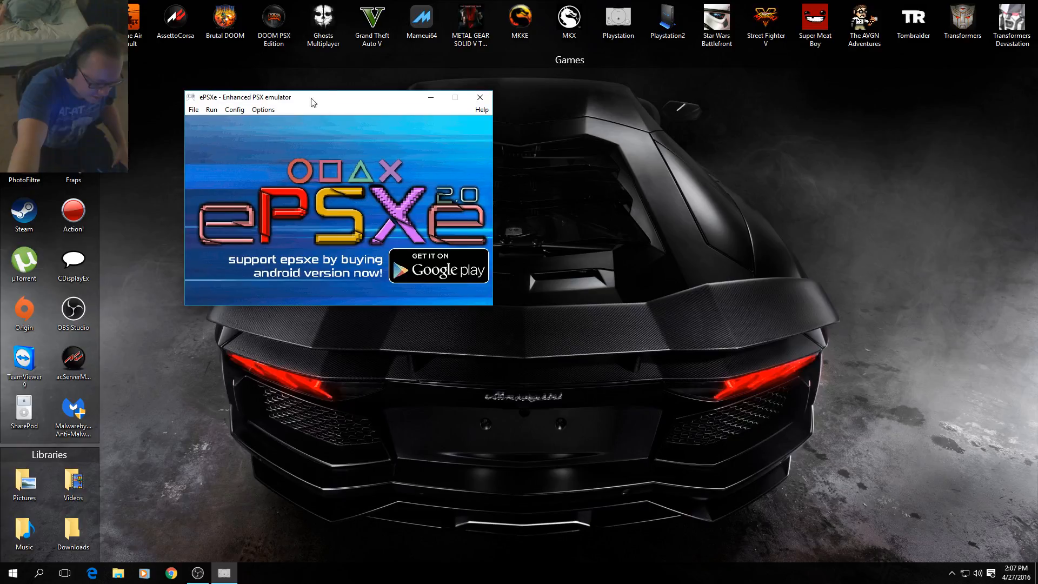
left_click(194, 110)
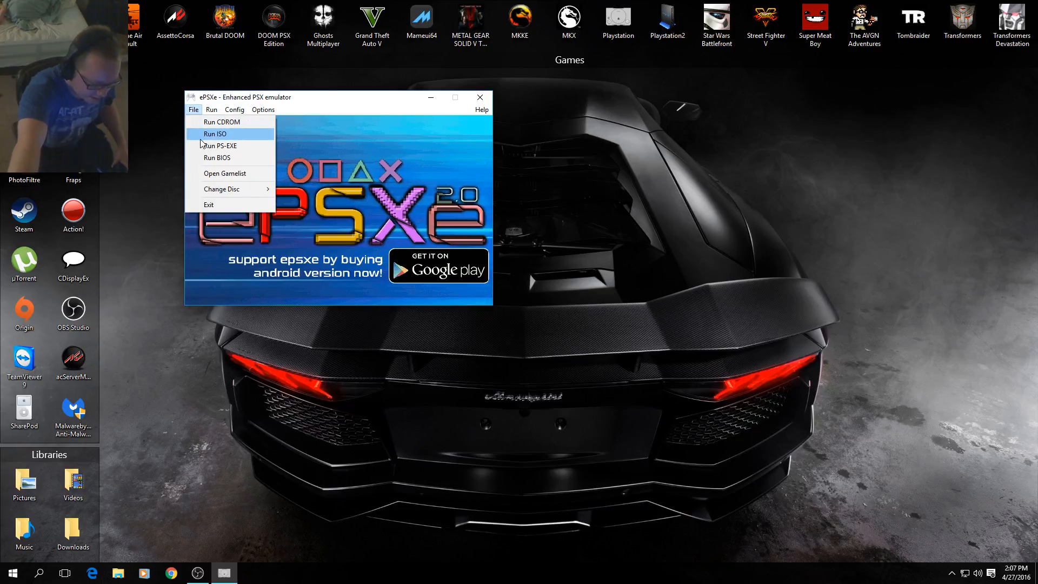
left_click(215, 134)
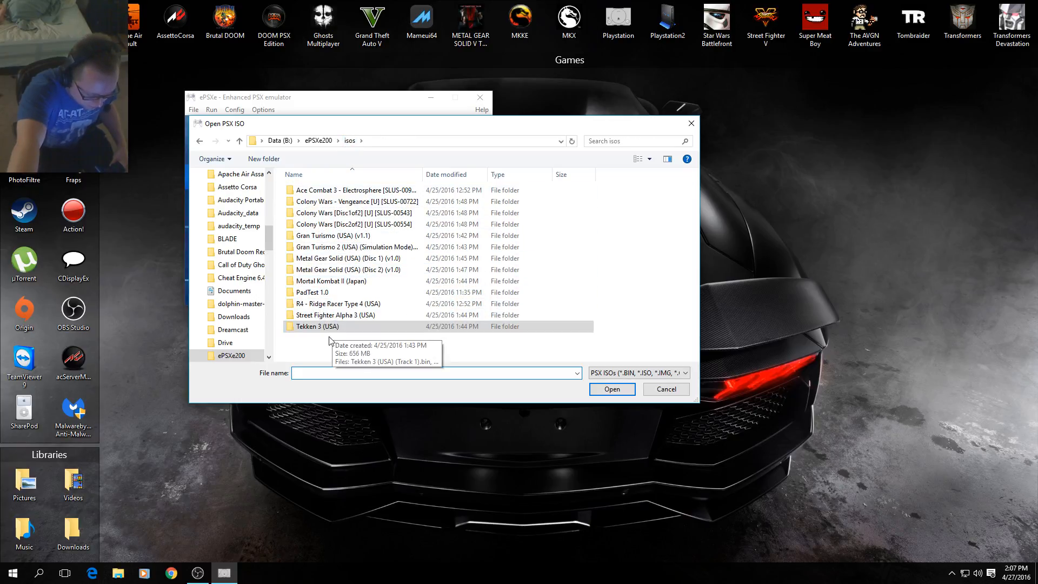
double_click(337, 303)
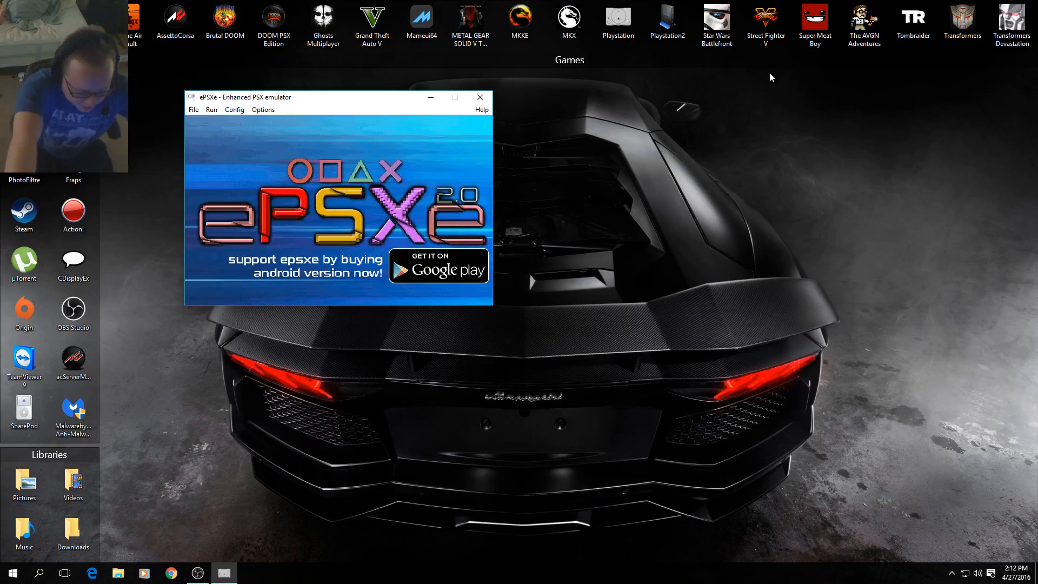
mouse_move(233, 109)
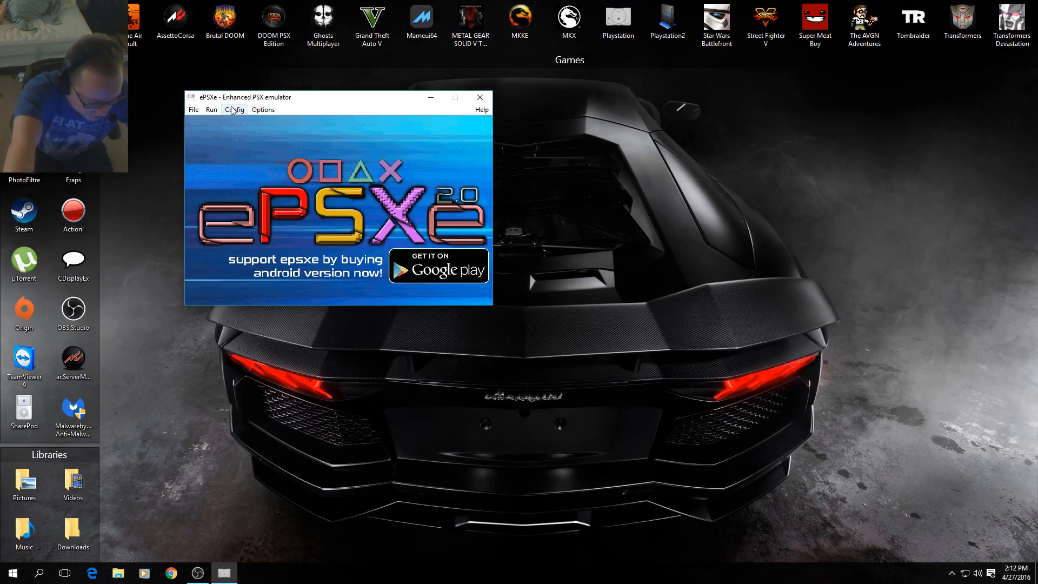
- Move the ePSXe window to screen centre and open Config > Video for Pete GL2 Core
left_click(194, 110)
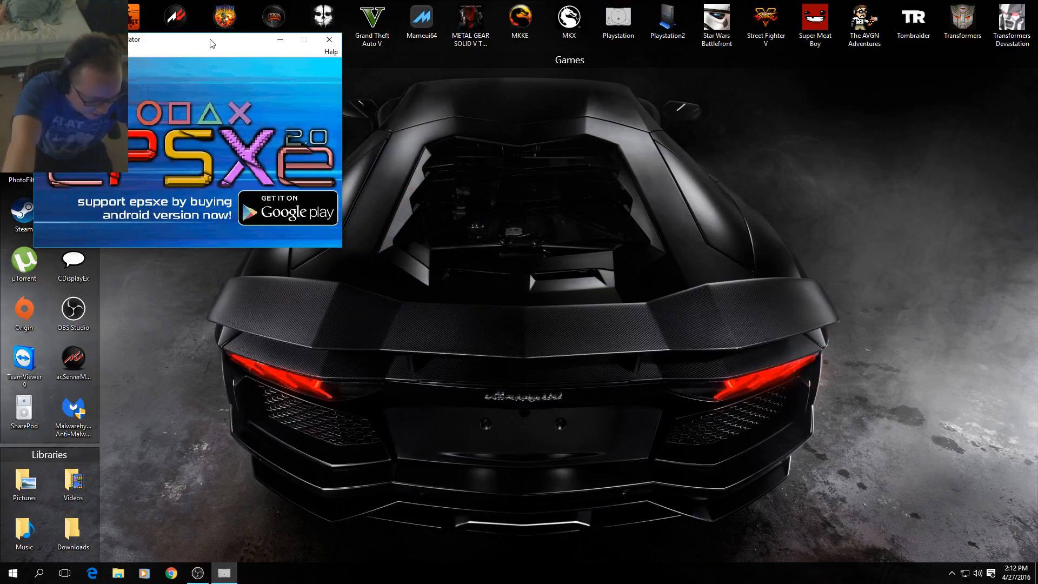
left_click_drag(212, 39, 451, 142)
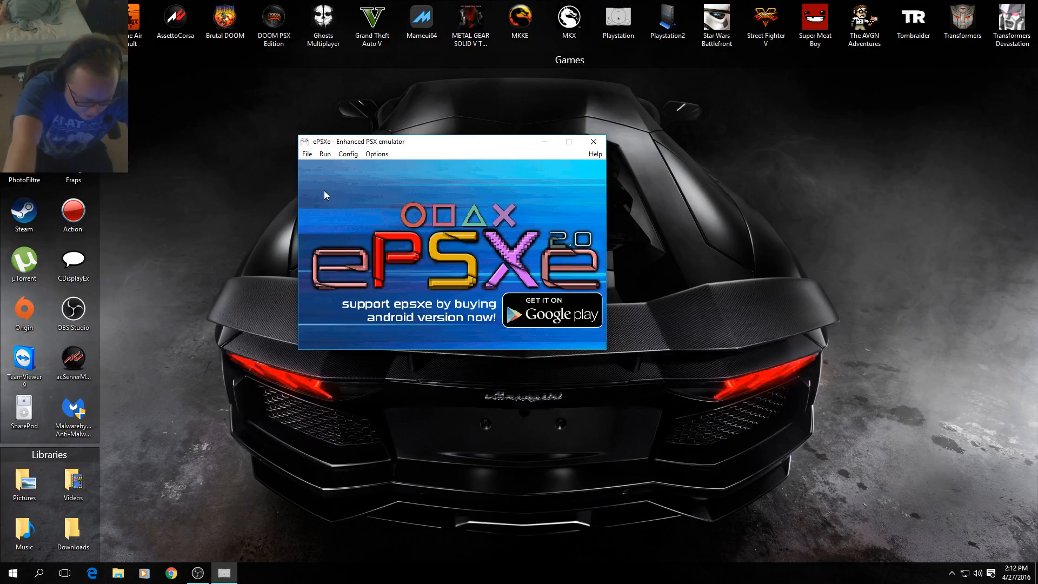
left_click(348, 154)
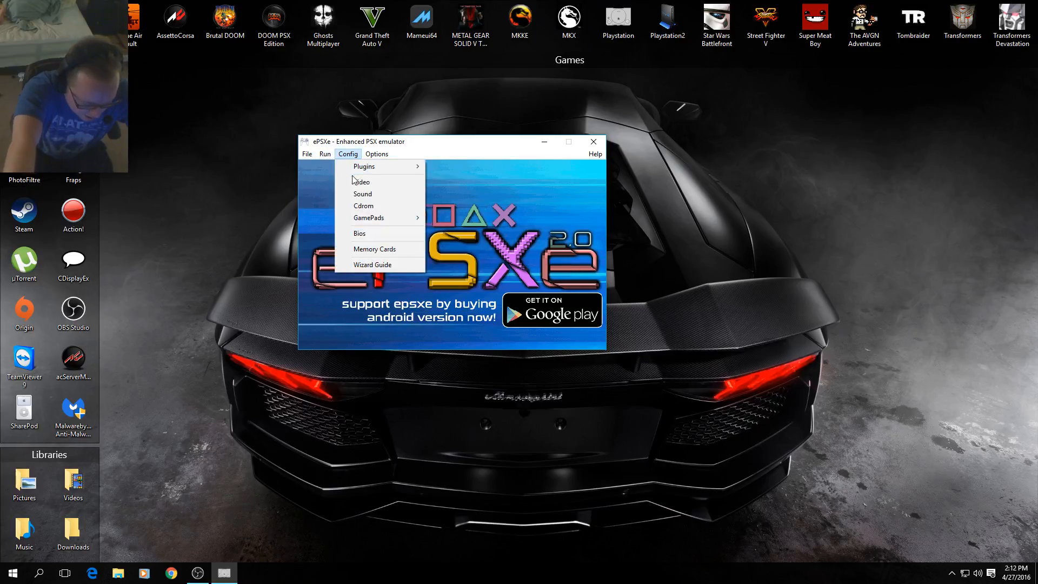
left_click(362, 182)
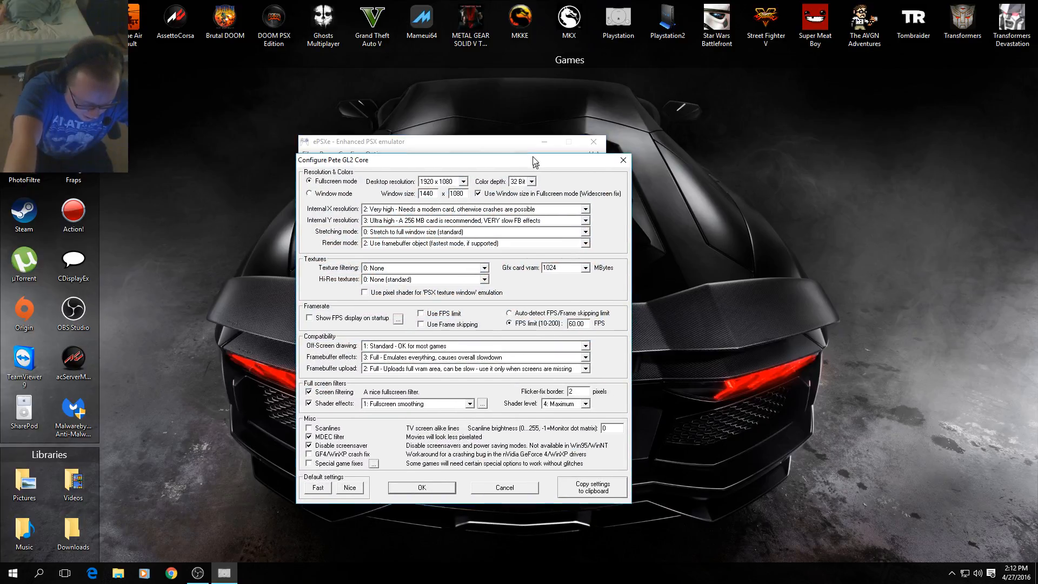